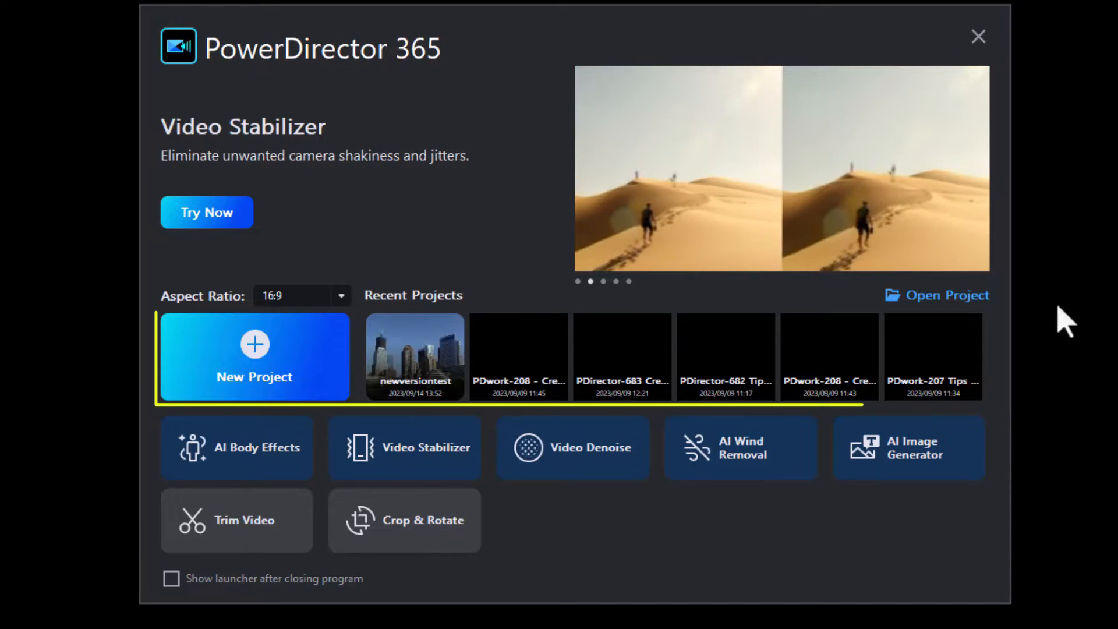
mouse_move(631, 374)
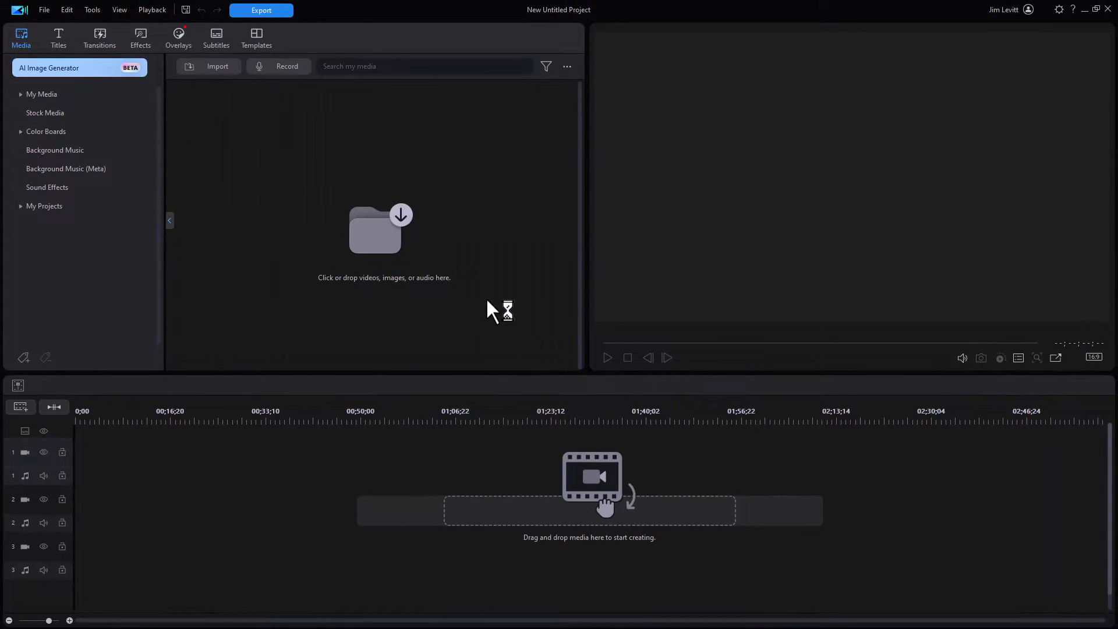
- Open the recent newversiontest project and look over its clips on the timeline
click(42, 94)
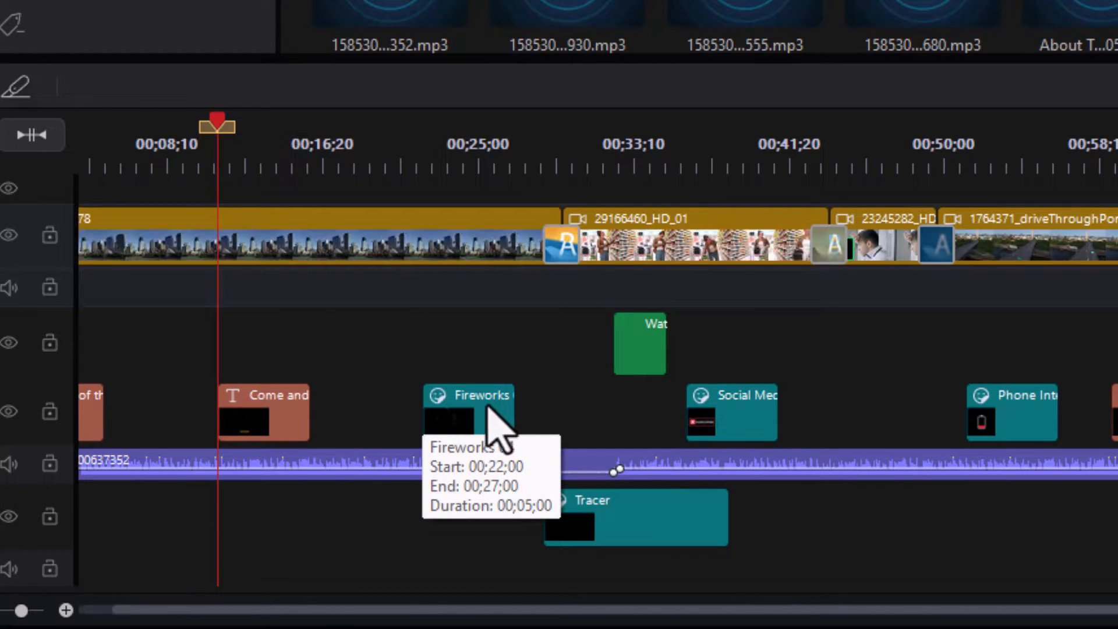
mouse_move(1041, 491)
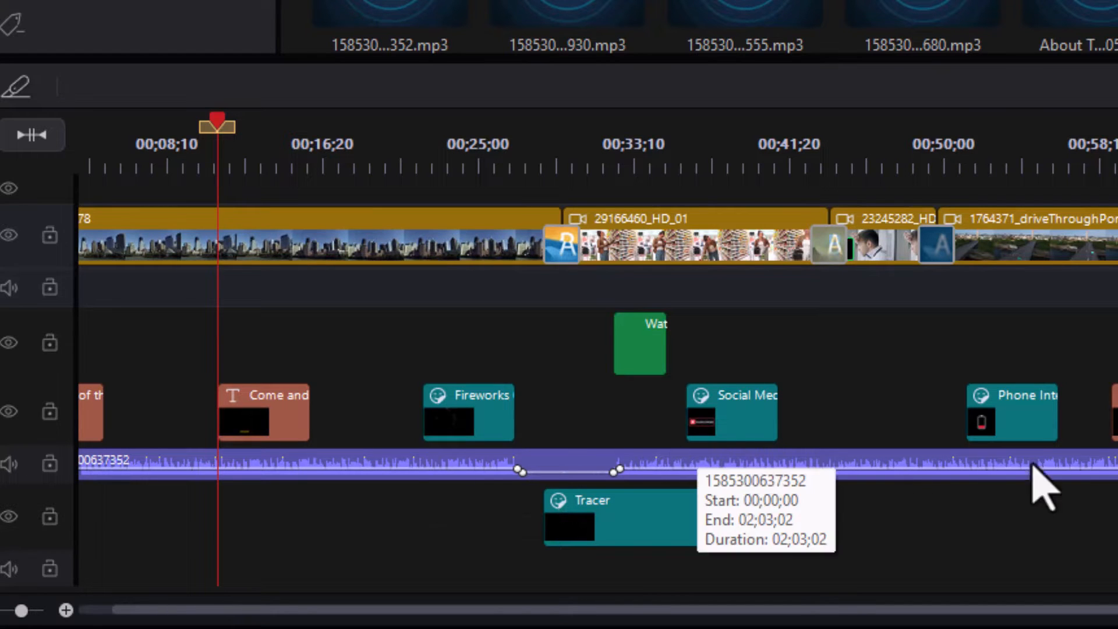
scroll(right, 3)
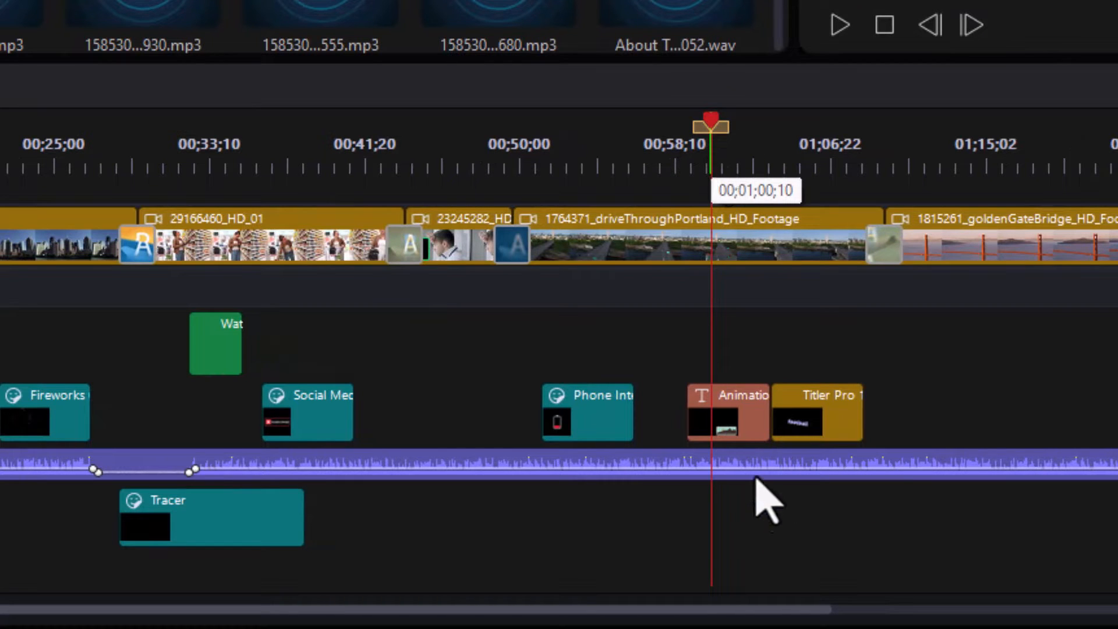
mouse_move(891, 457)
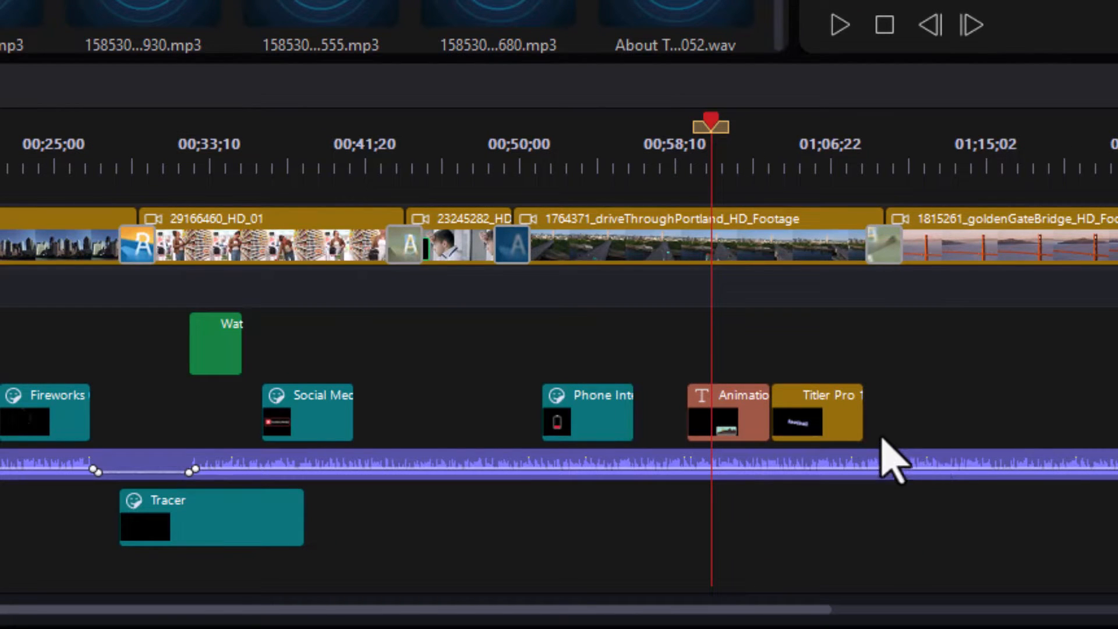
mouse_move(959, 267)
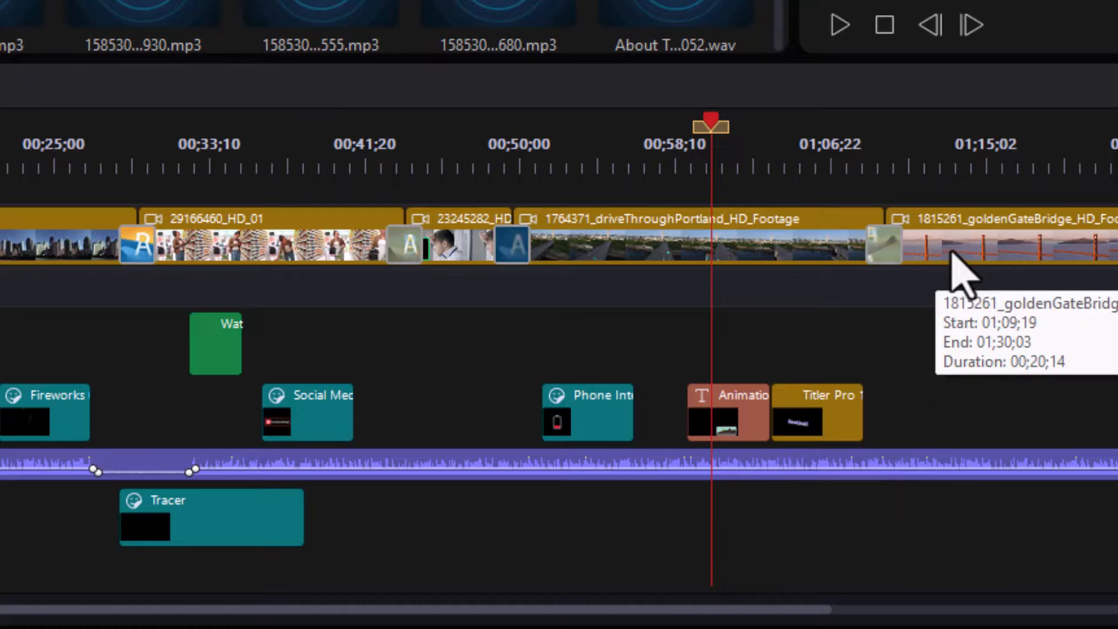
mouse_move(742, 235)
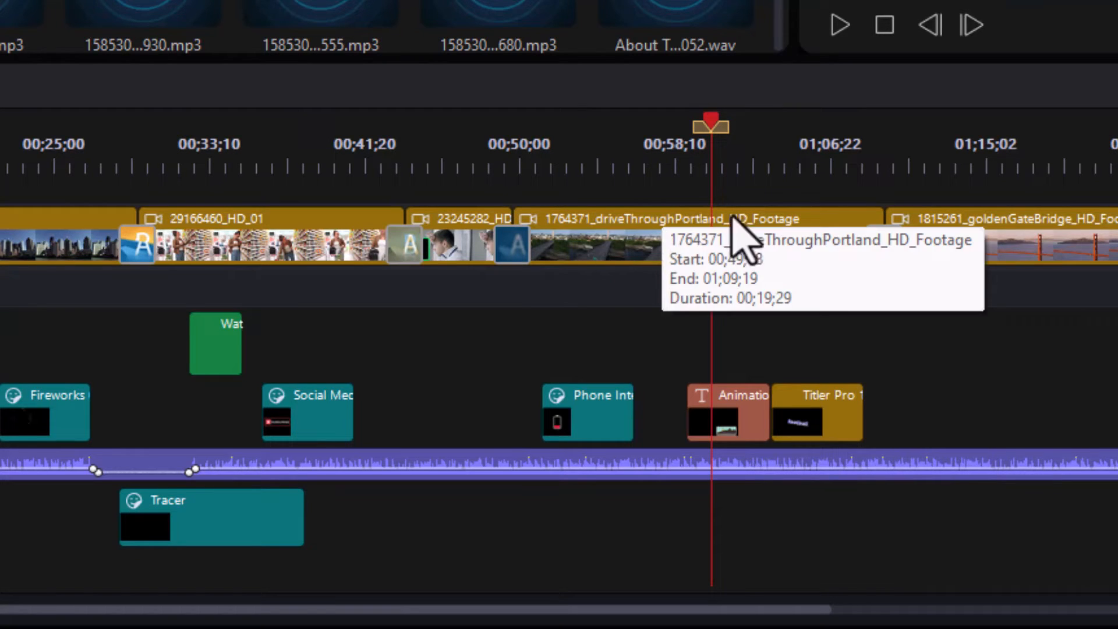
mouse_move(998, 243)
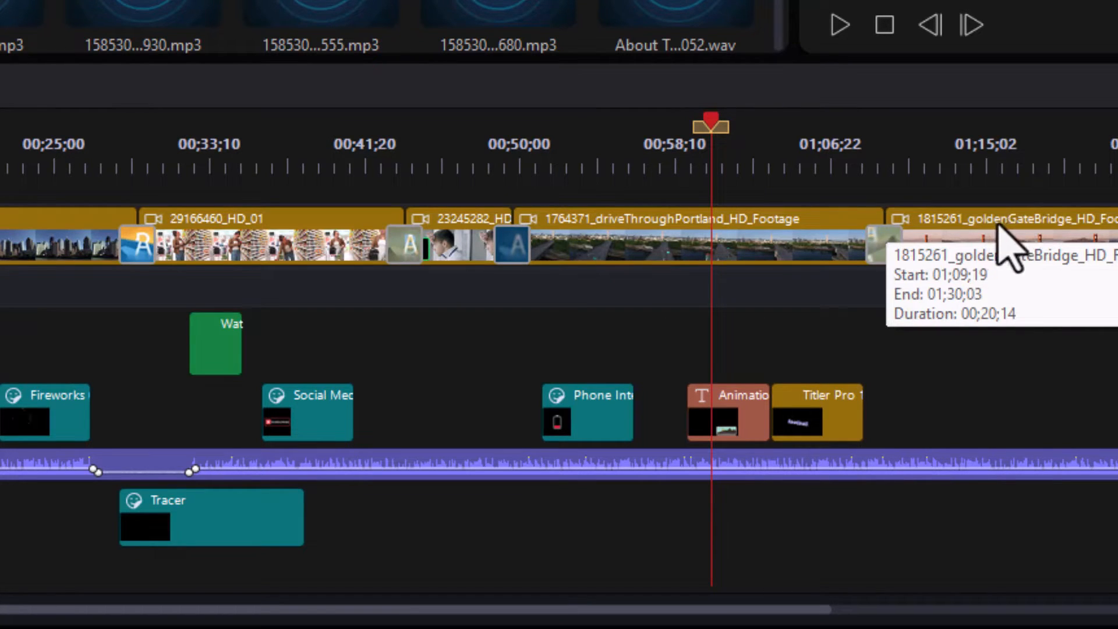
mouse_move(531, 222)
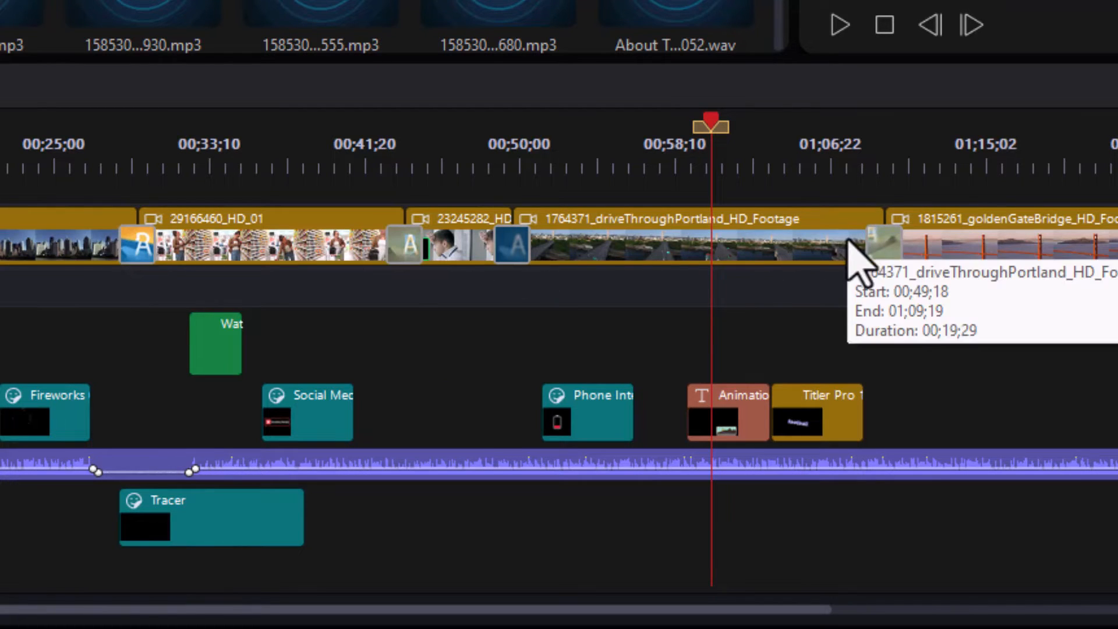
mouse_move(1105, 300)
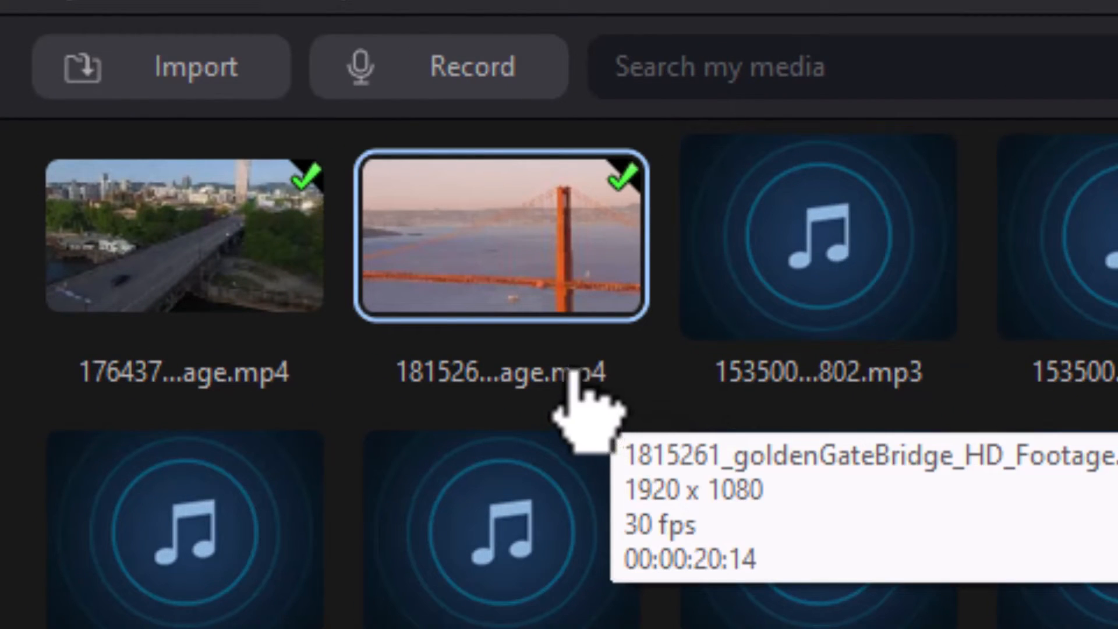
mouse_move(563, 399)
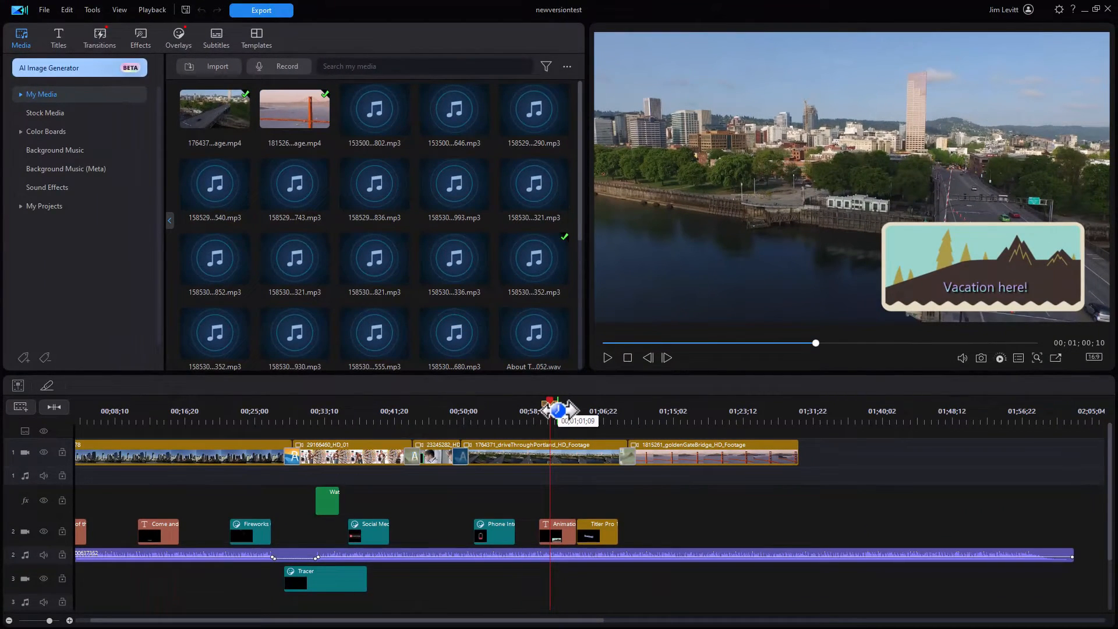
drag(558, 411, 557, 412)
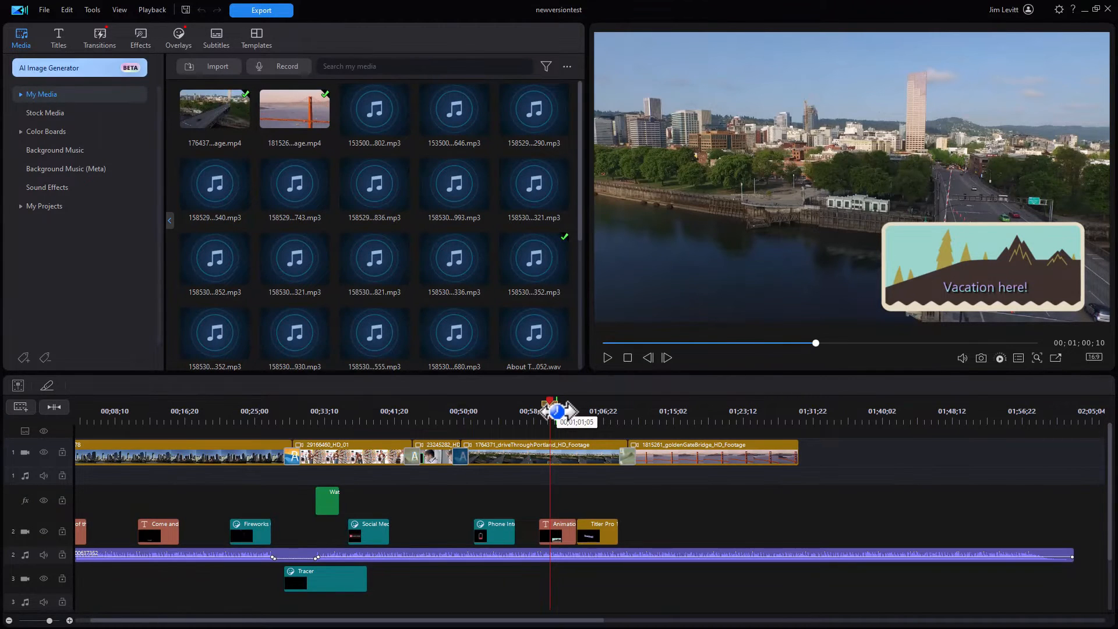
drag(551, 412, 558, 412)
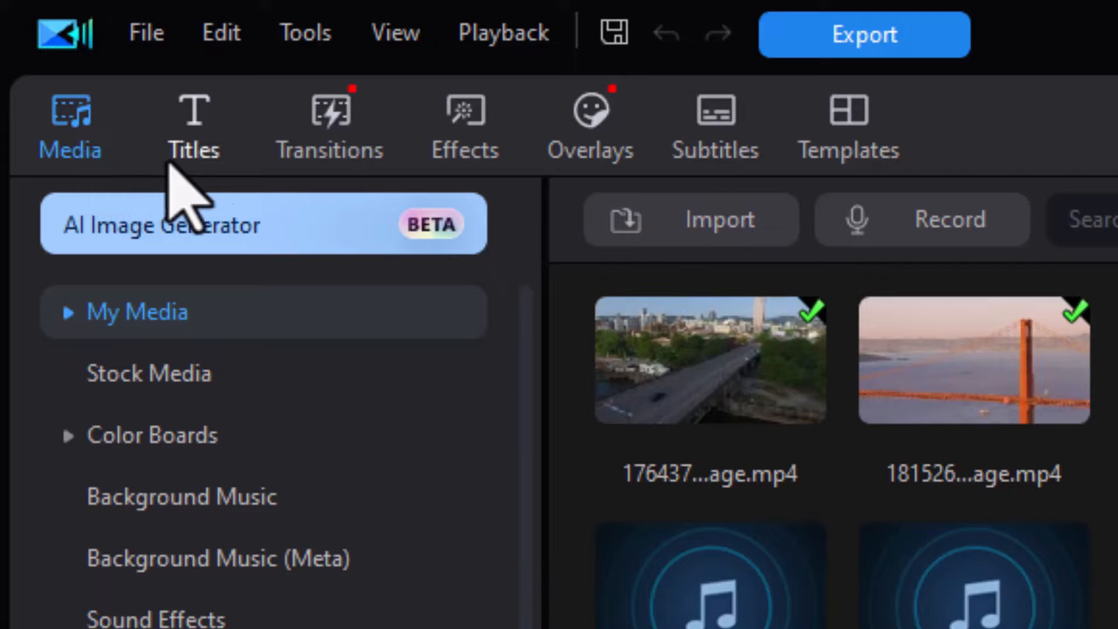
mouse_move(215, 178)
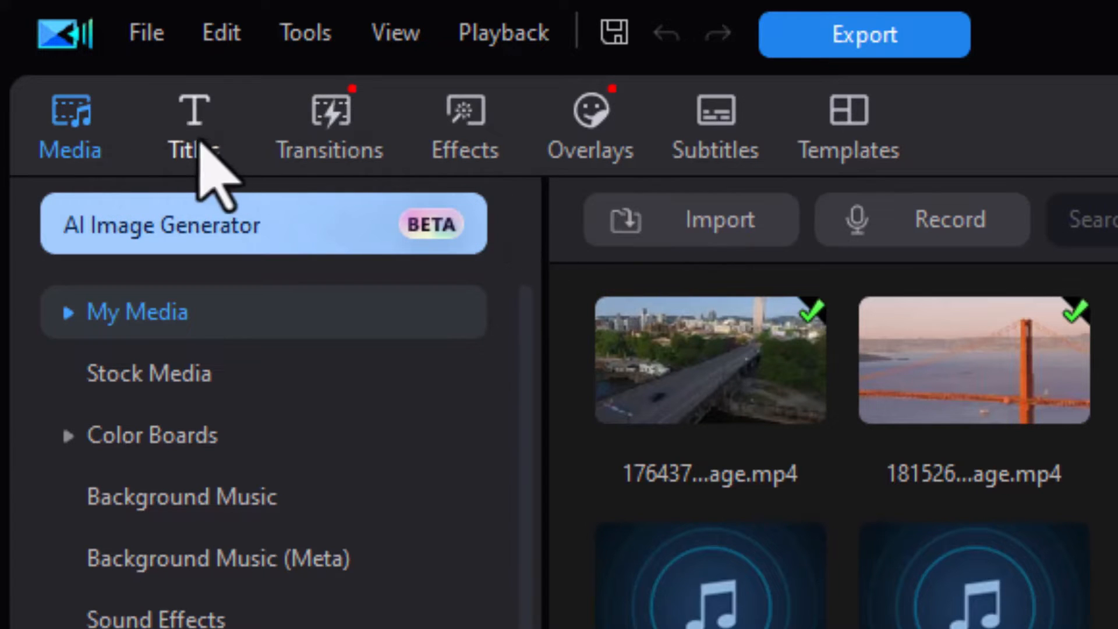
mouse_move(299, 50)
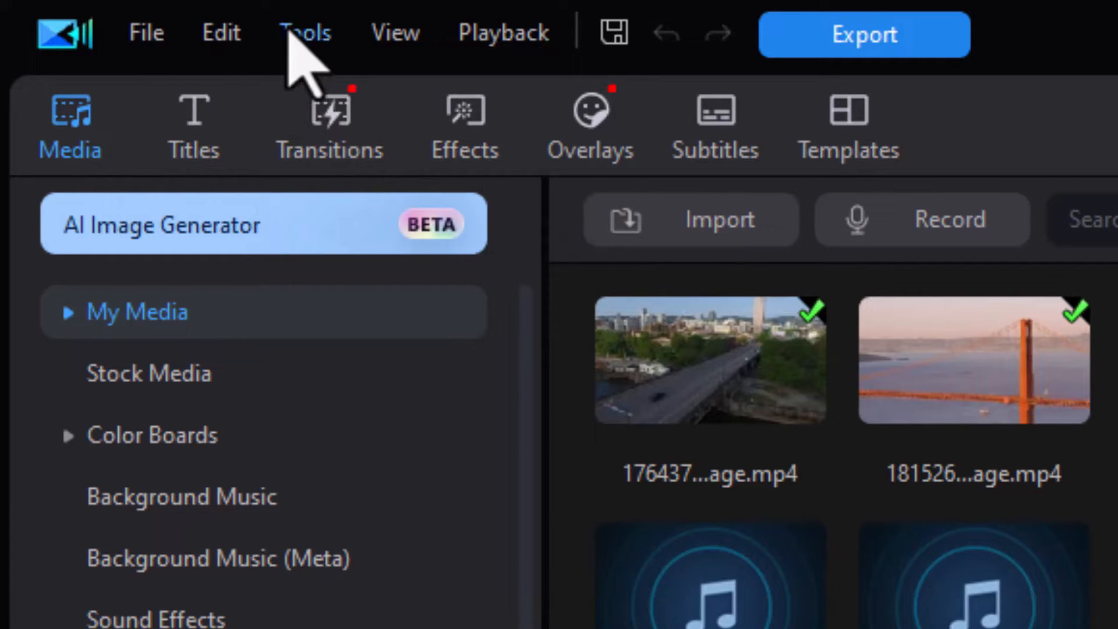
click(303, 33)
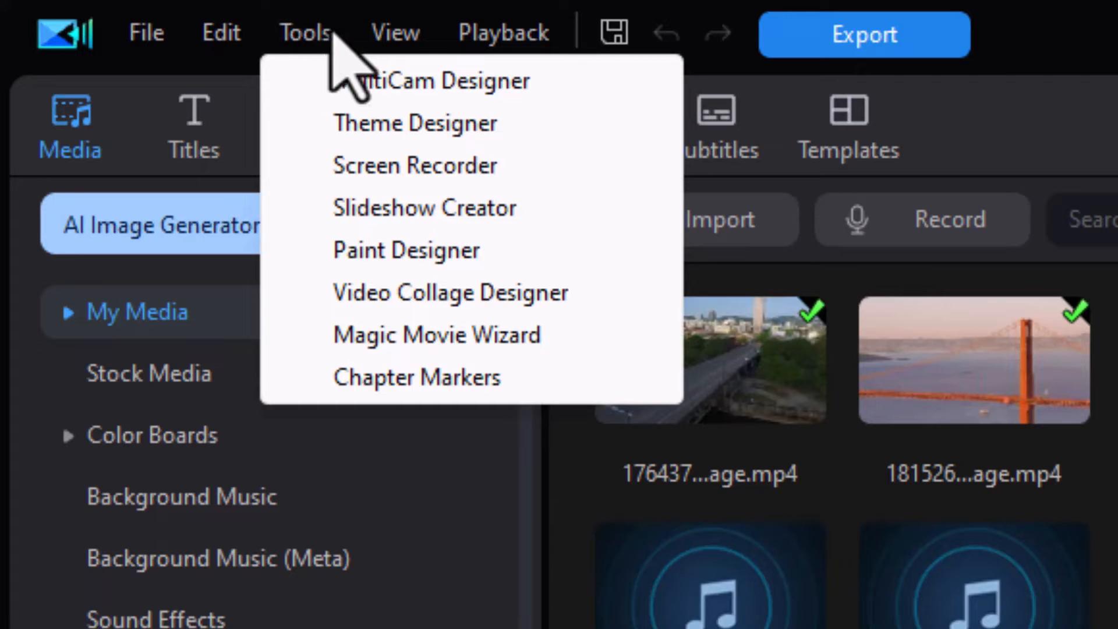
click(394, 33)
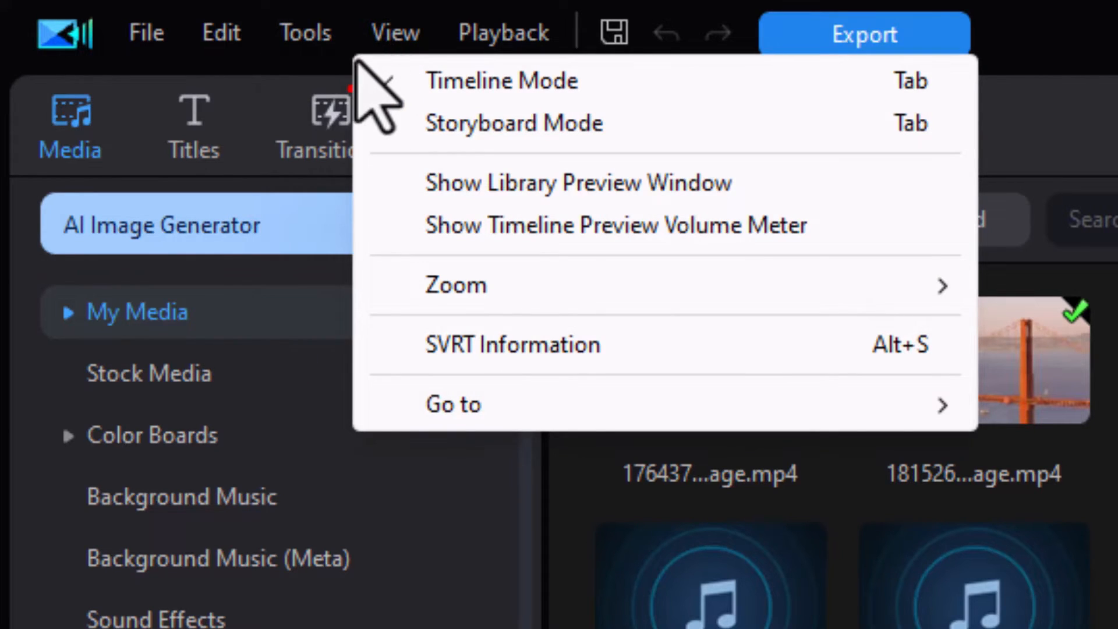
mouse_move(370, 328)
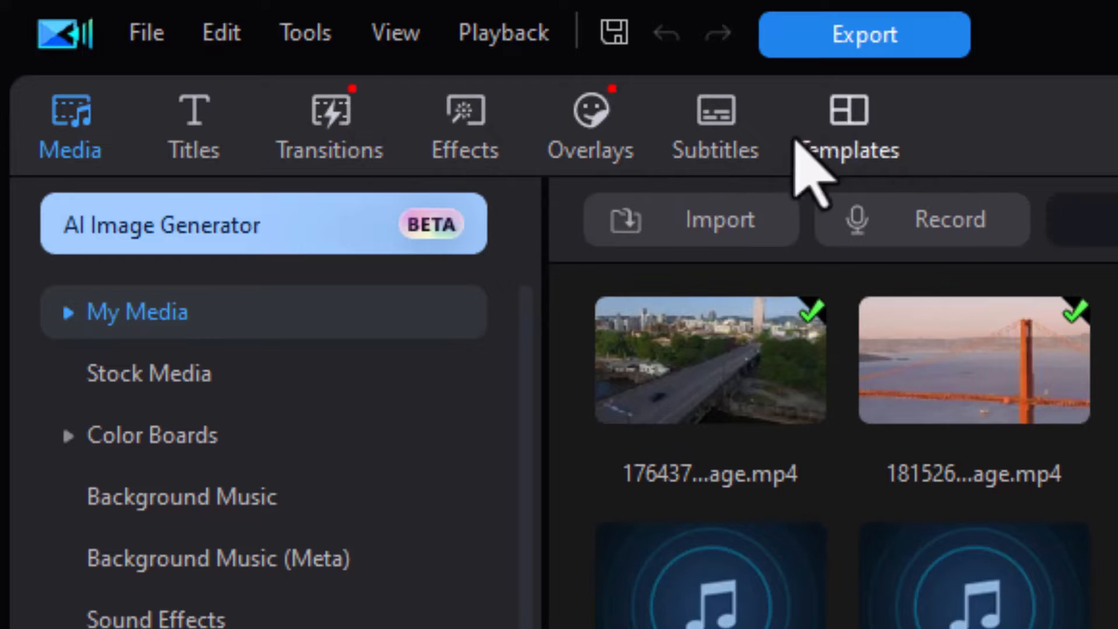
mouse_move(256, 321)
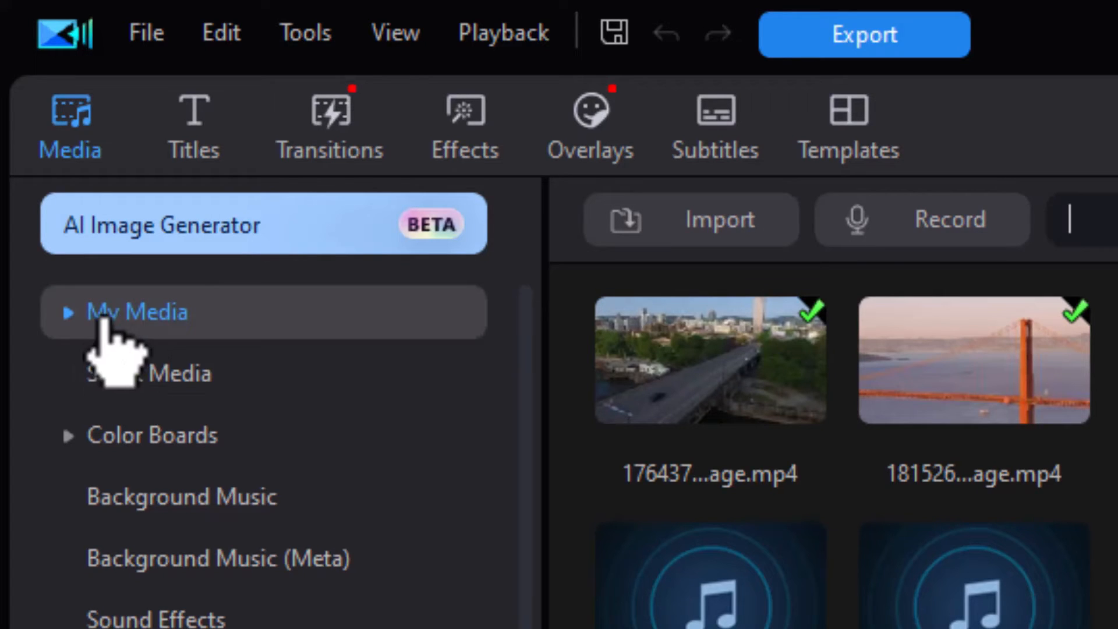
mouse_move(154, 363)
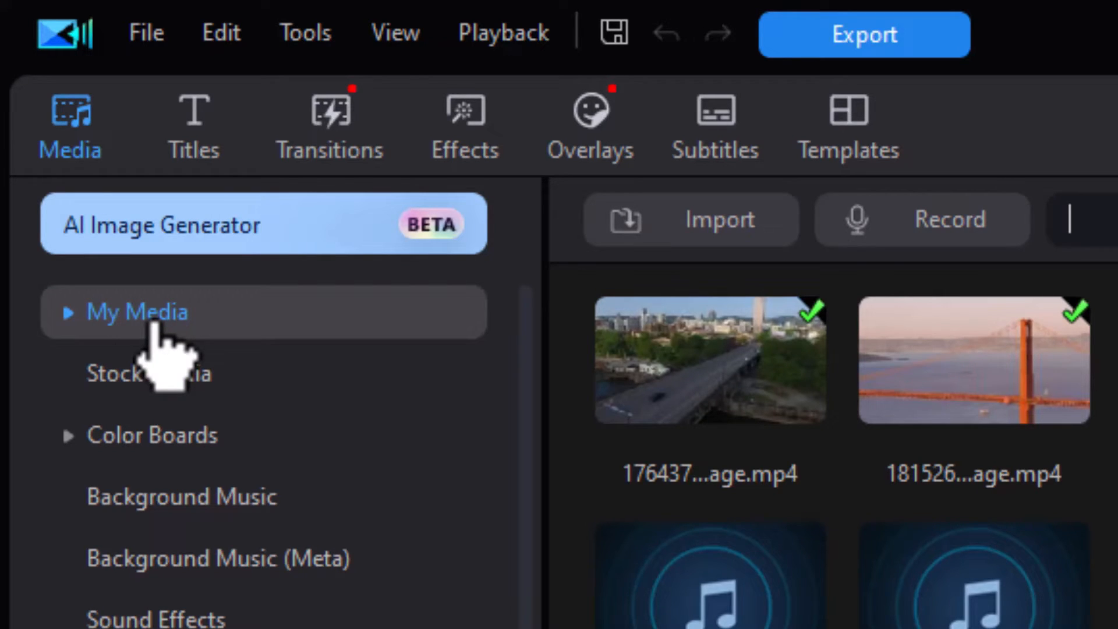
mouse_move(948, 219)
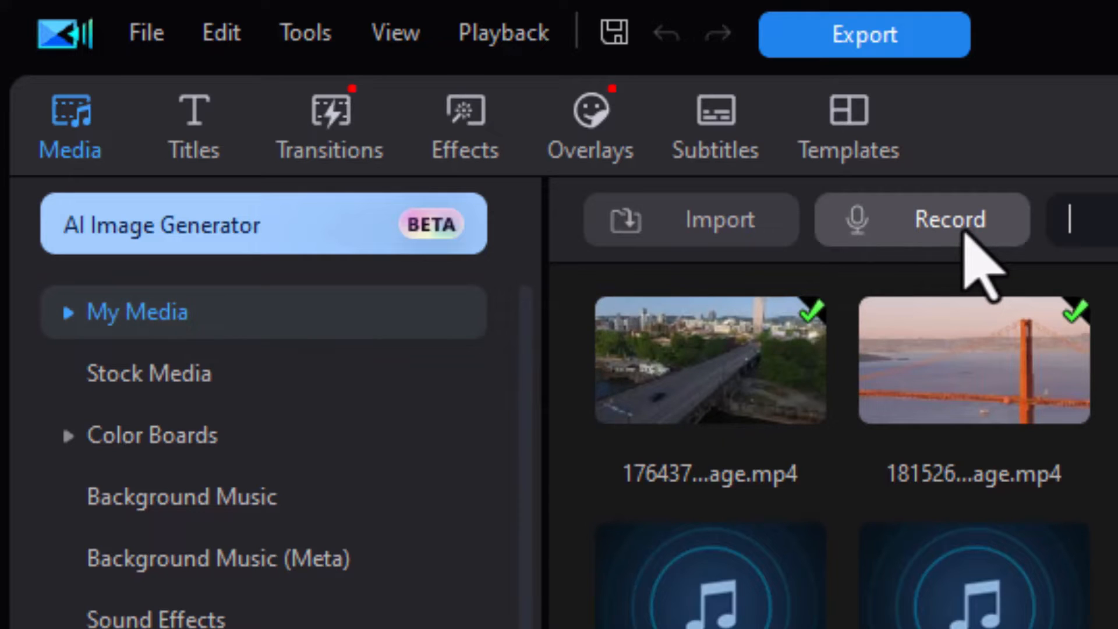
mouse_move(970, 279)
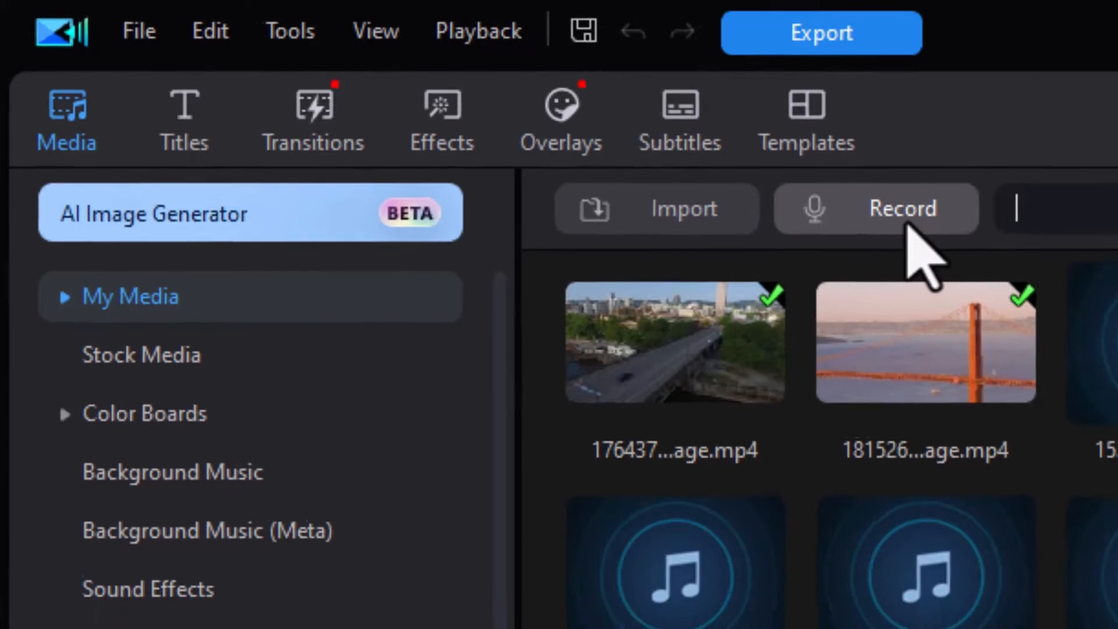
- Show the Record Voice-Over room briefly, then return to the Media room's My Media view
click(875, 208)
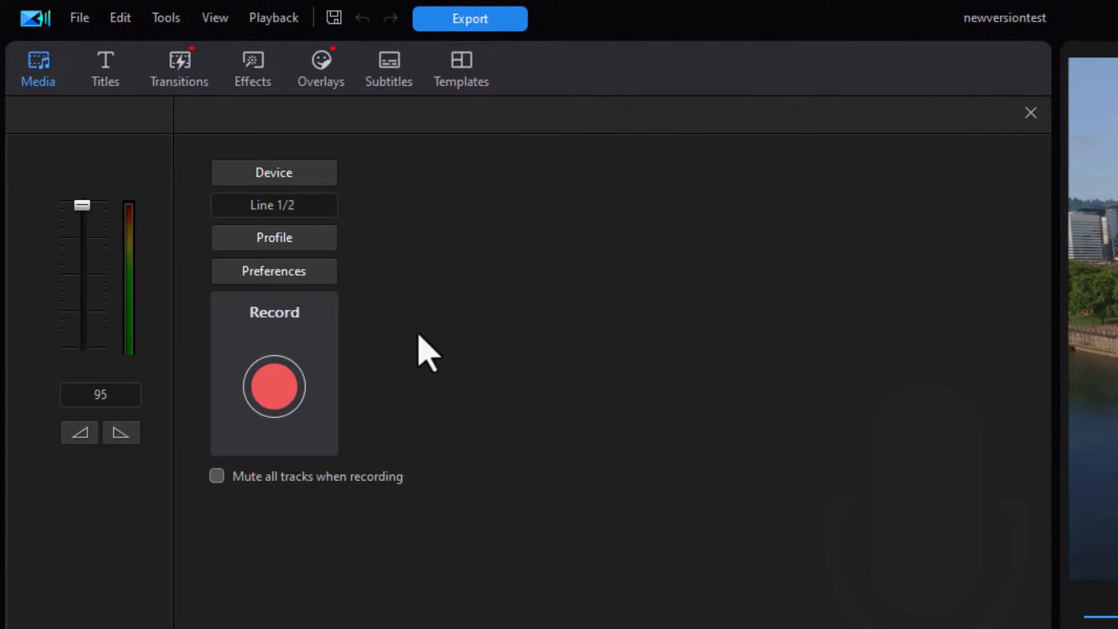
mouse_move(469, 440)
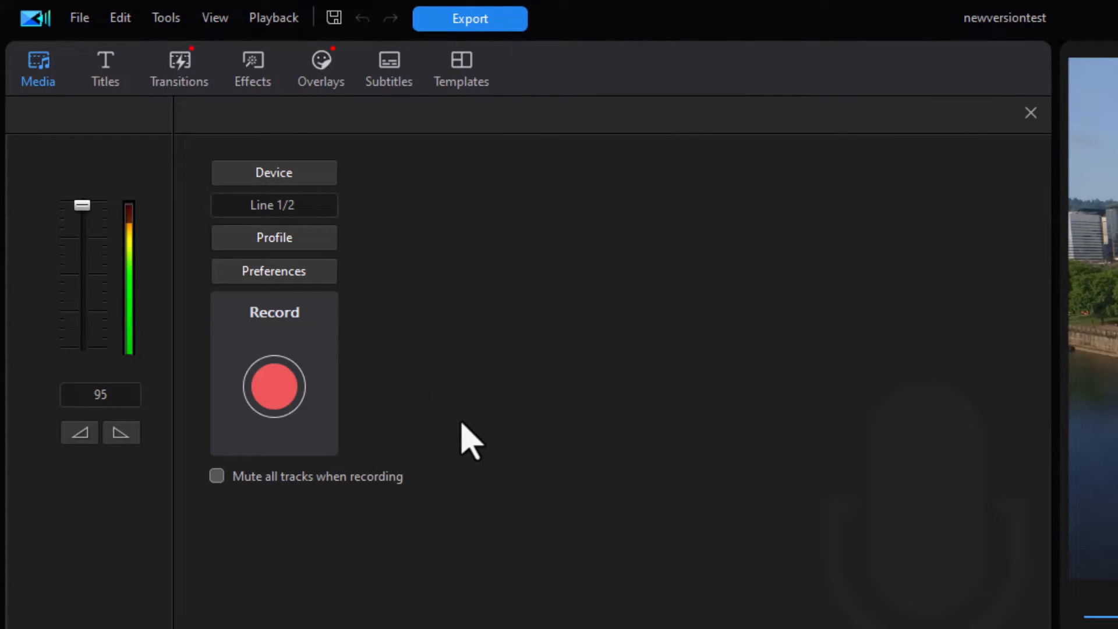
mouse_move(832, 269)
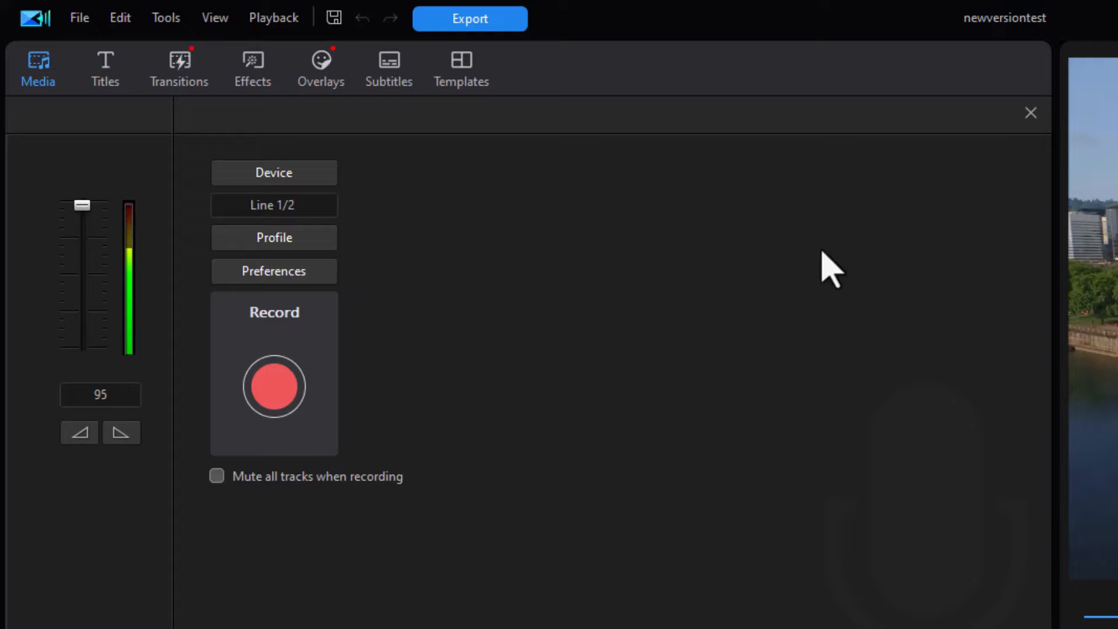
mouse_move(1031, 112)
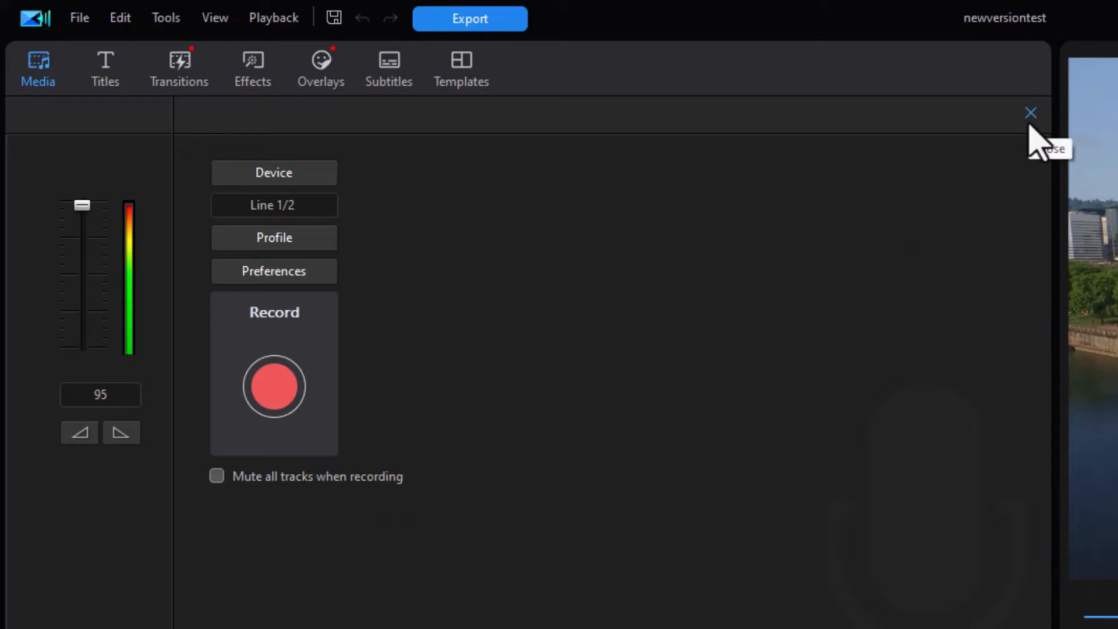
click(1031, 113)
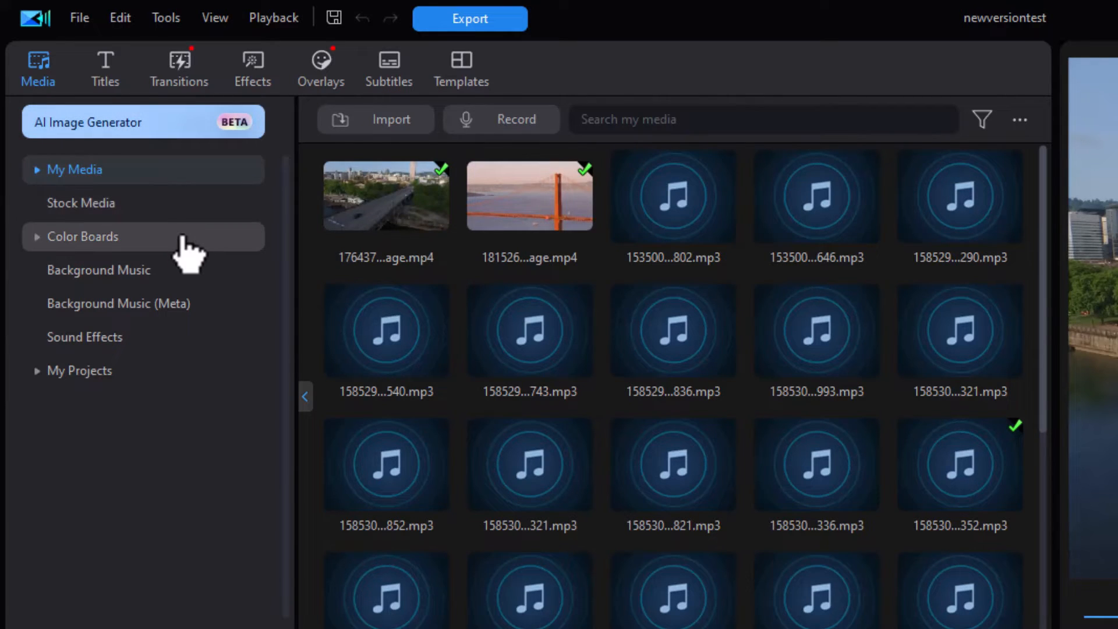
mouse_move(189, 215)
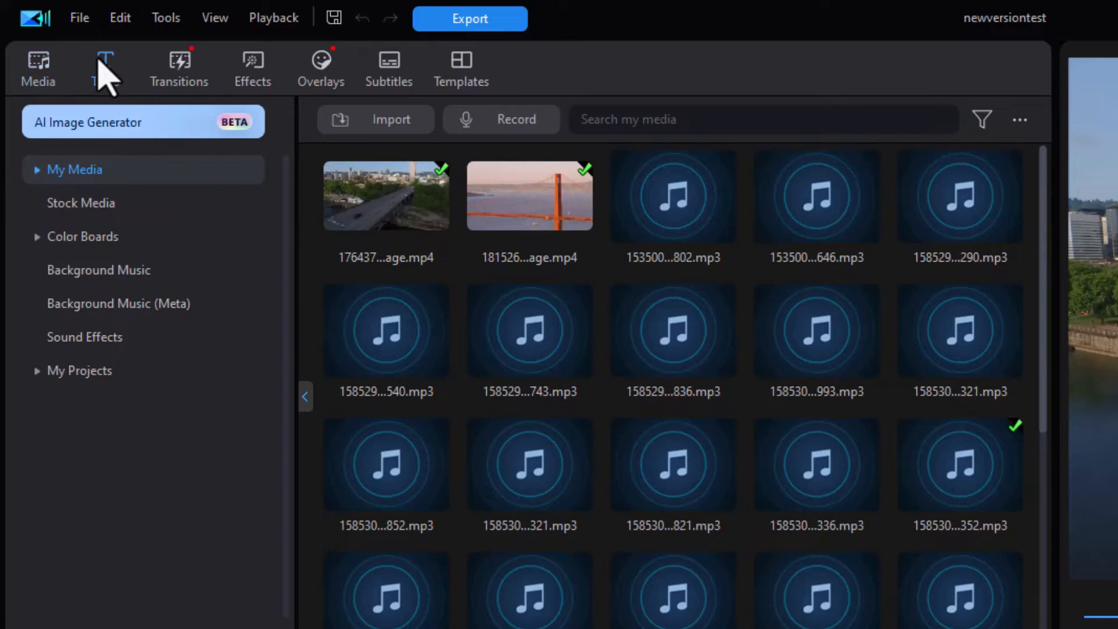
- Browse the Titles library through the Subtitles, YouTube and Motion Graphics template categories
click(103, 68)
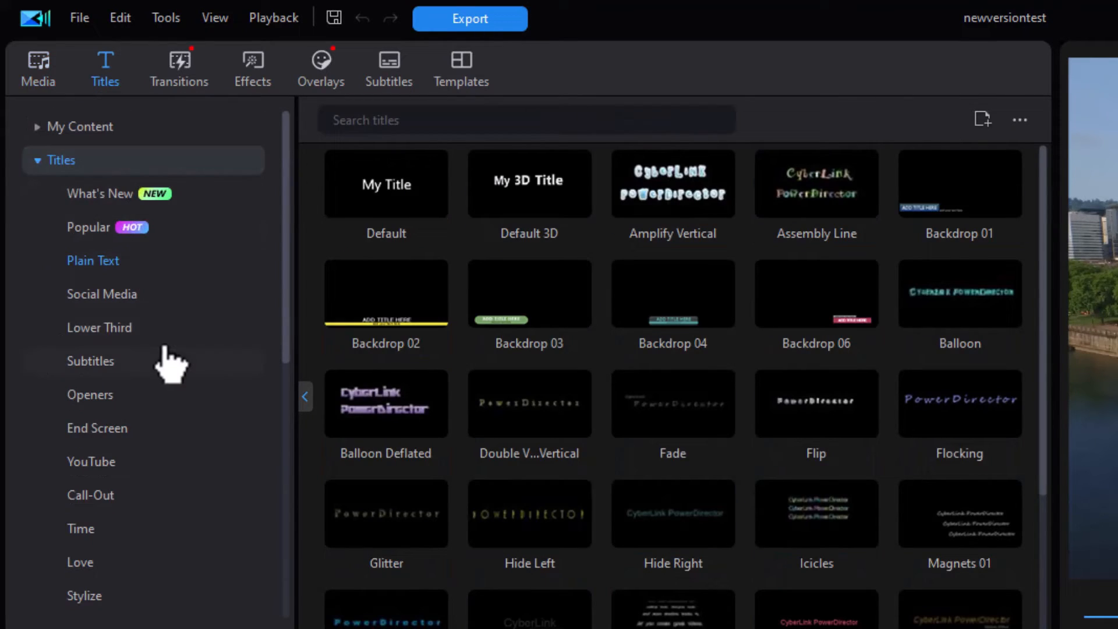
mouse_move(169, 374)
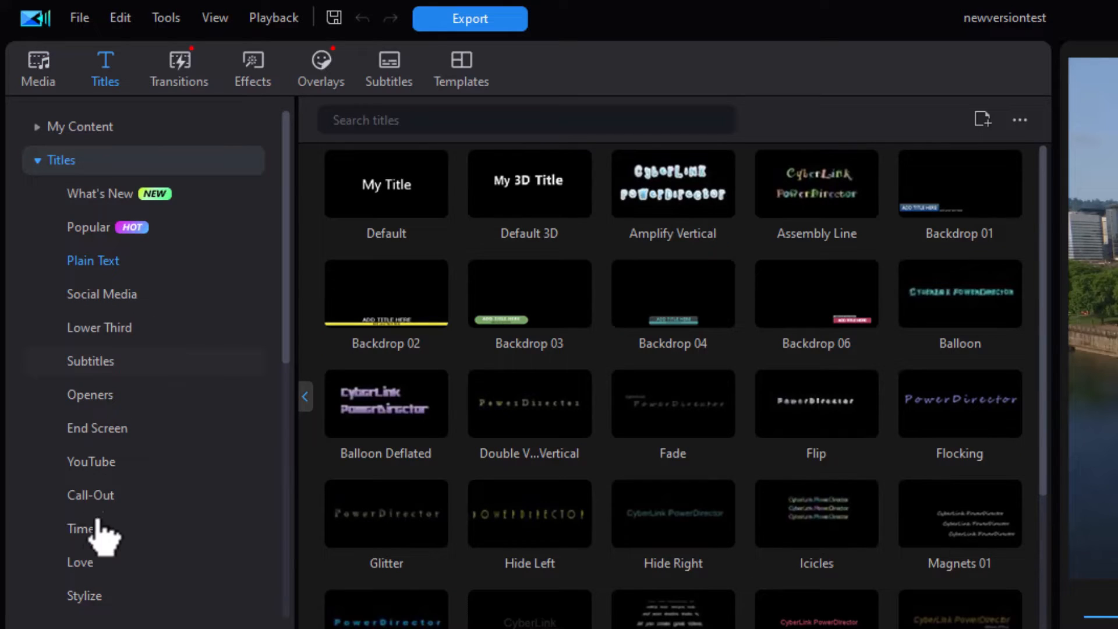
mouse_move(1048, 364)
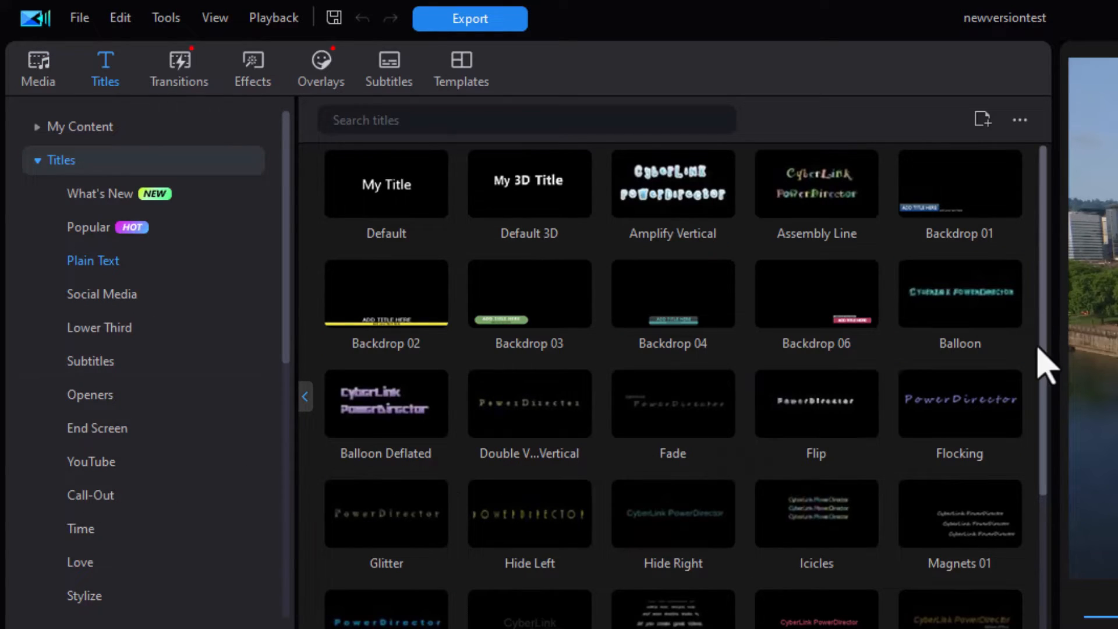
scroll(down, 3)
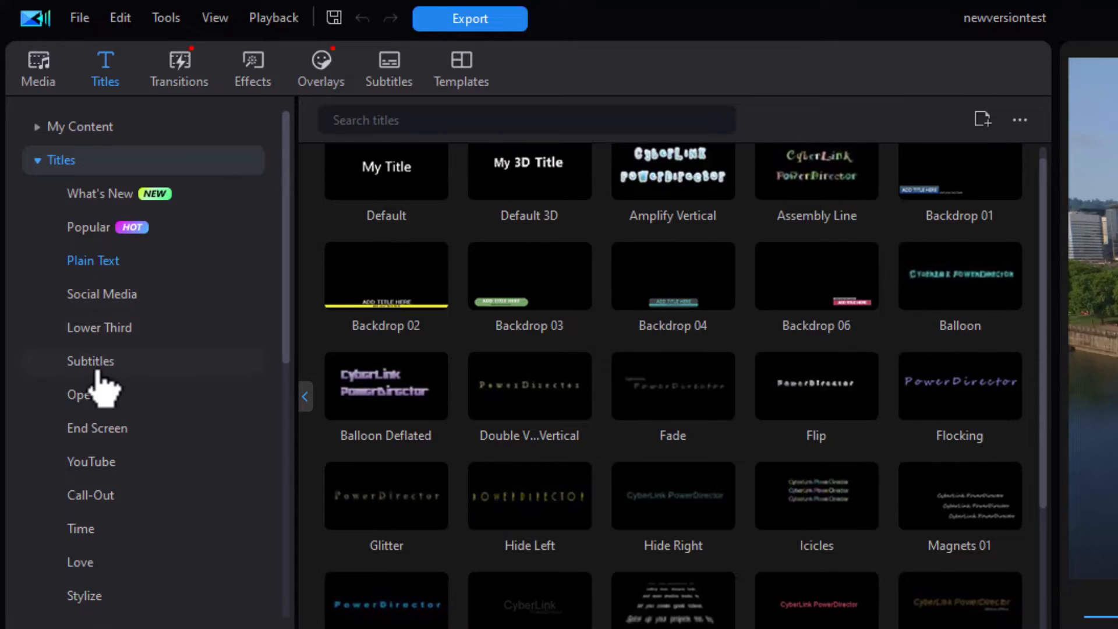
click(89, 361)
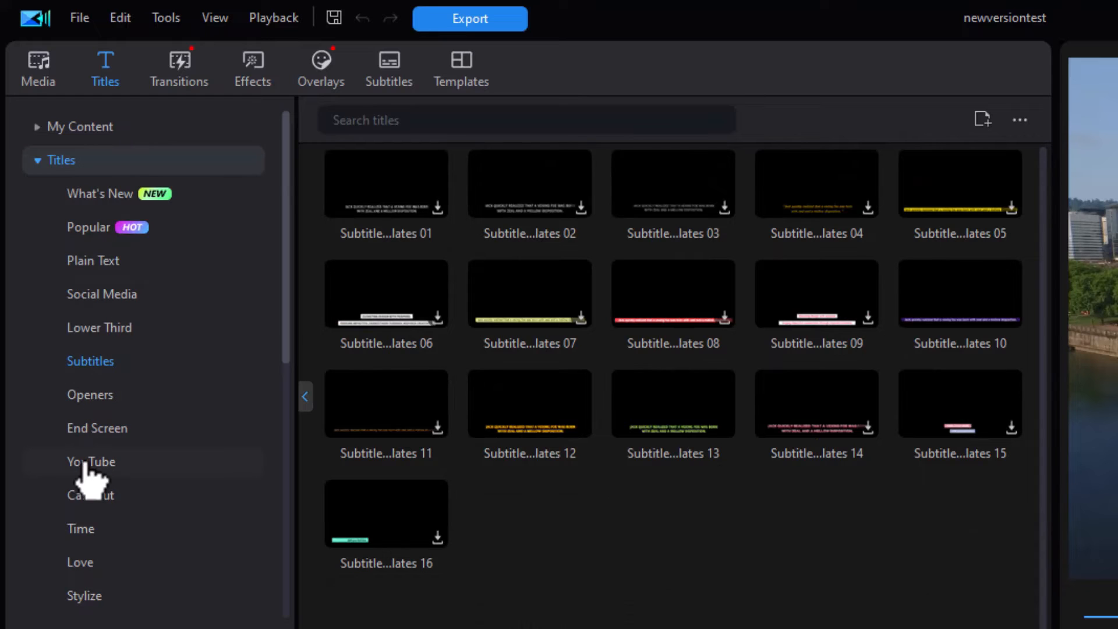
click(91, 461)
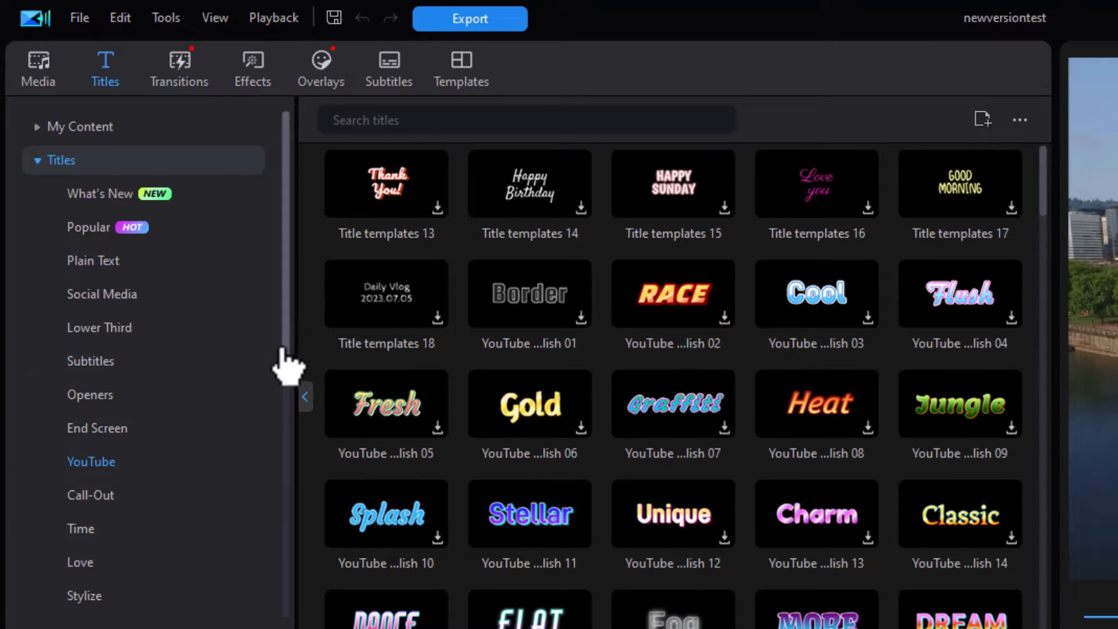
scroll(down, 3)
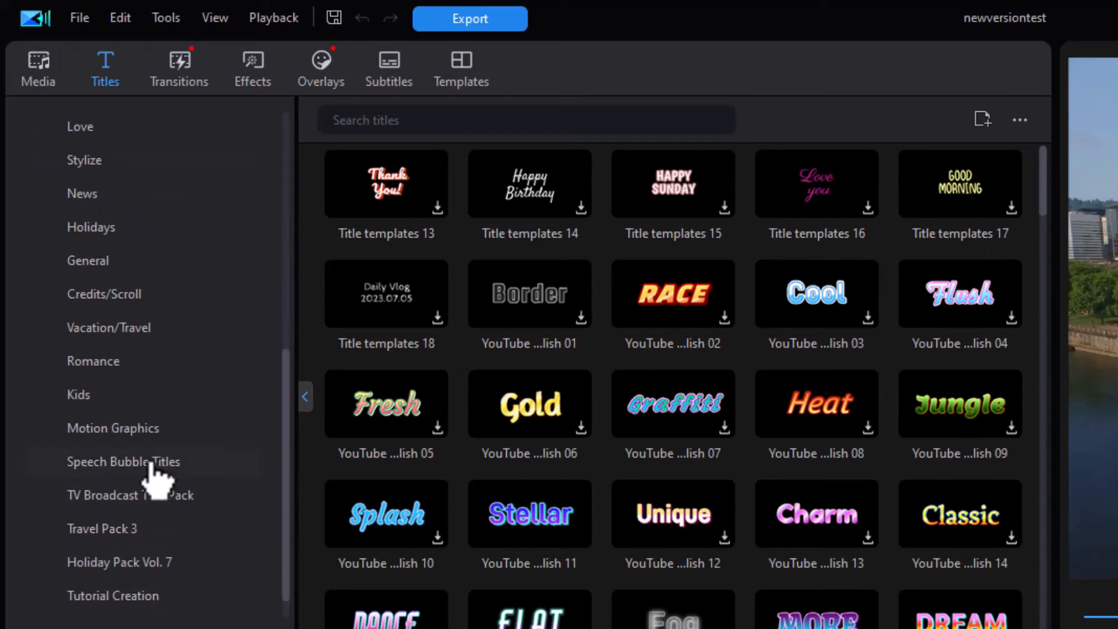
click(113, 428)
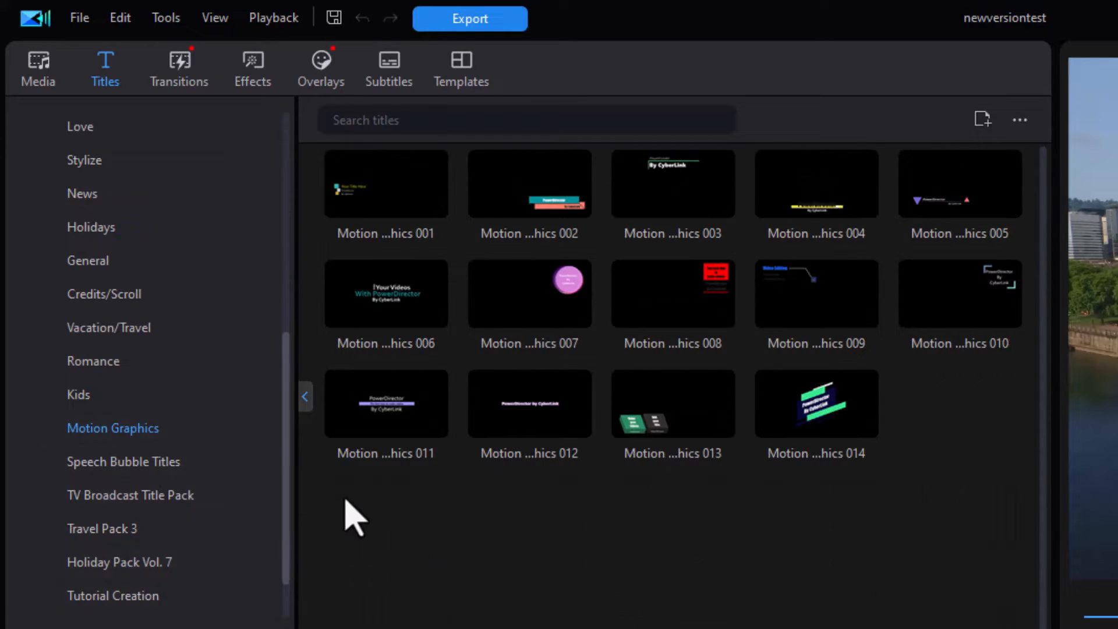
mouse_move(685, 500)
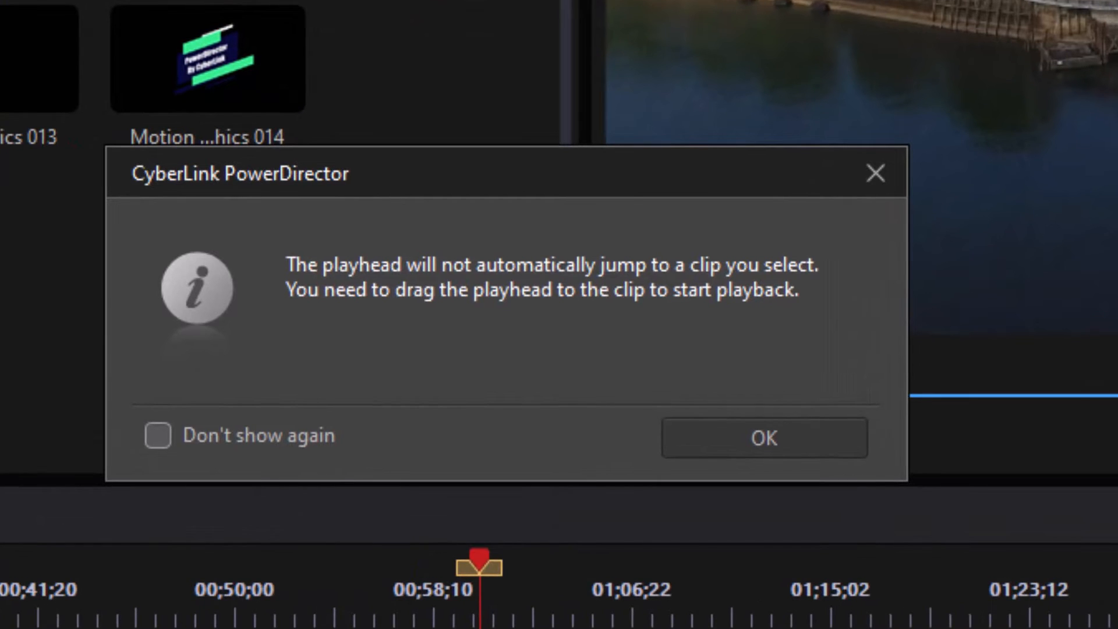
mouse_move(557, 585)
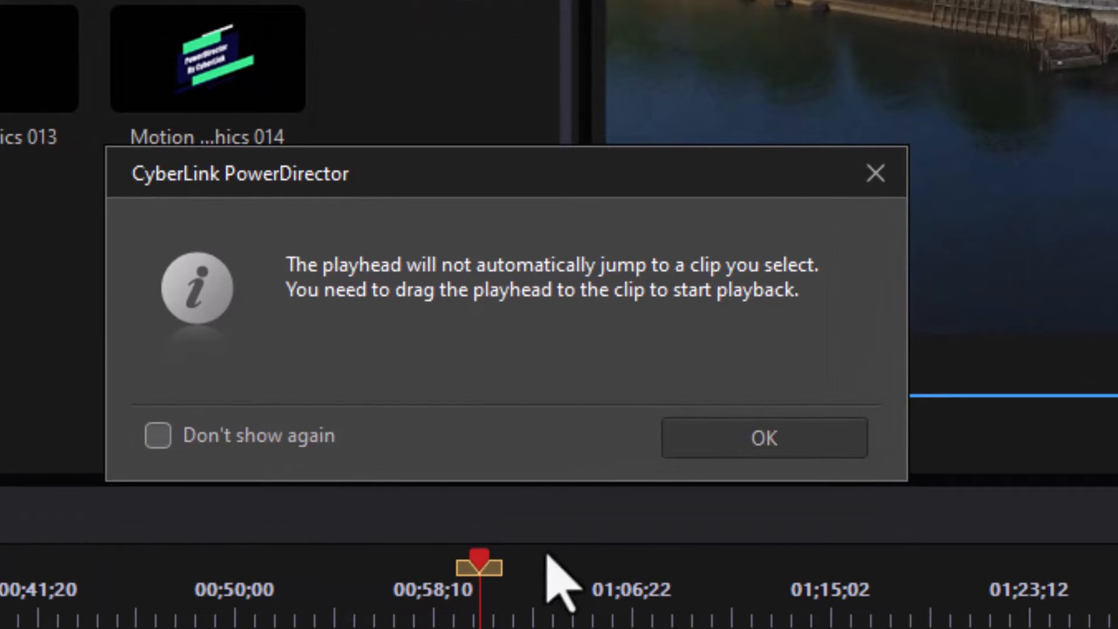
mouse_move(448, 485)
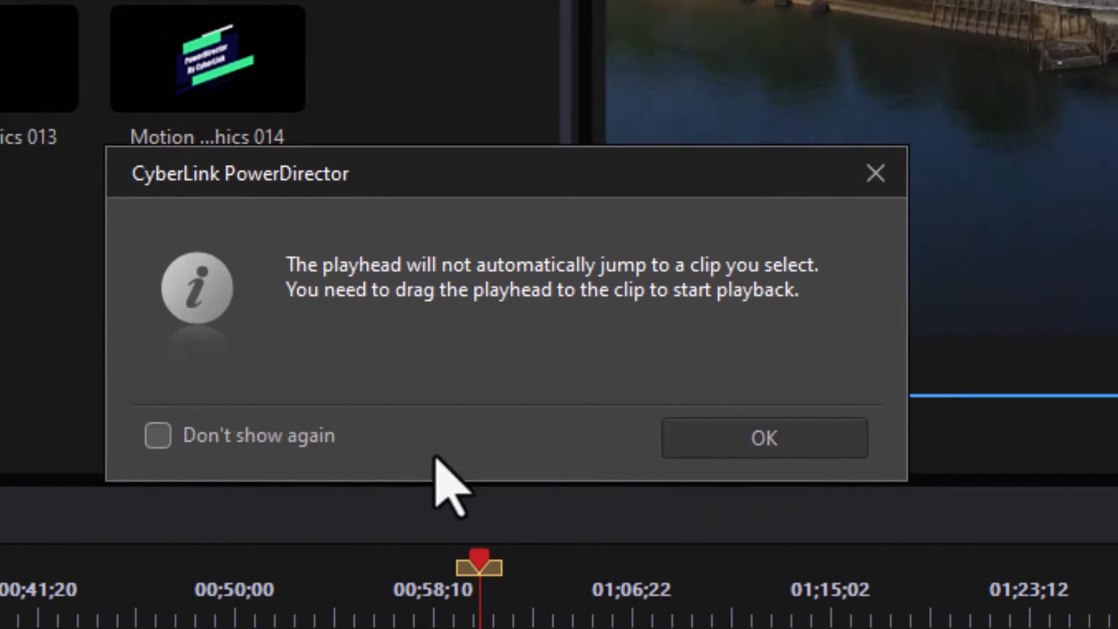
mouse_move(457, 484)
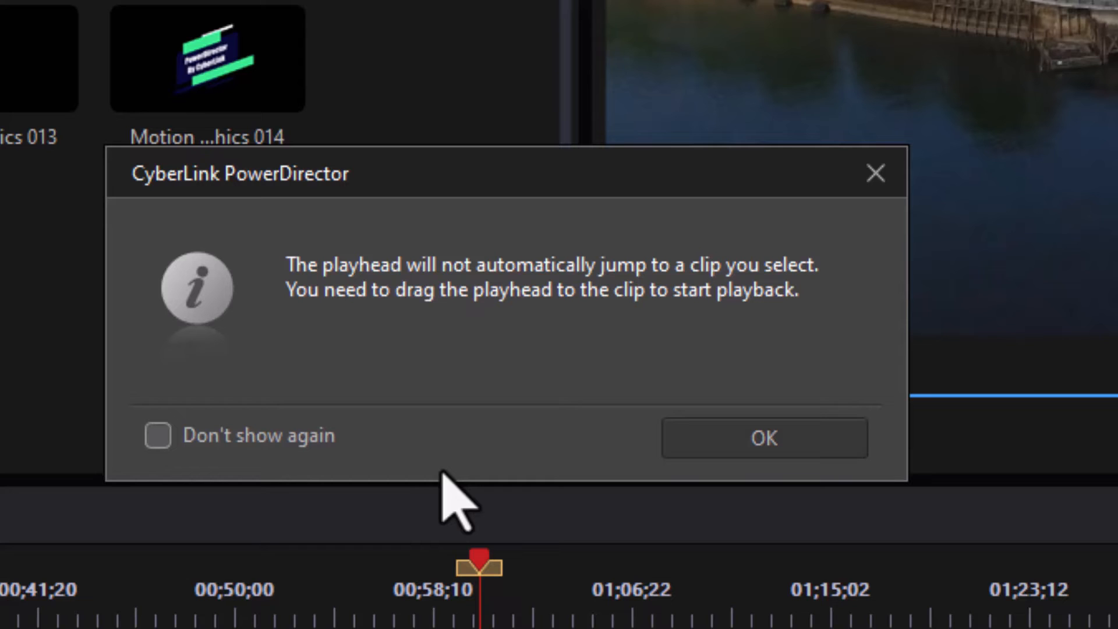
mouse_move(353, 538)
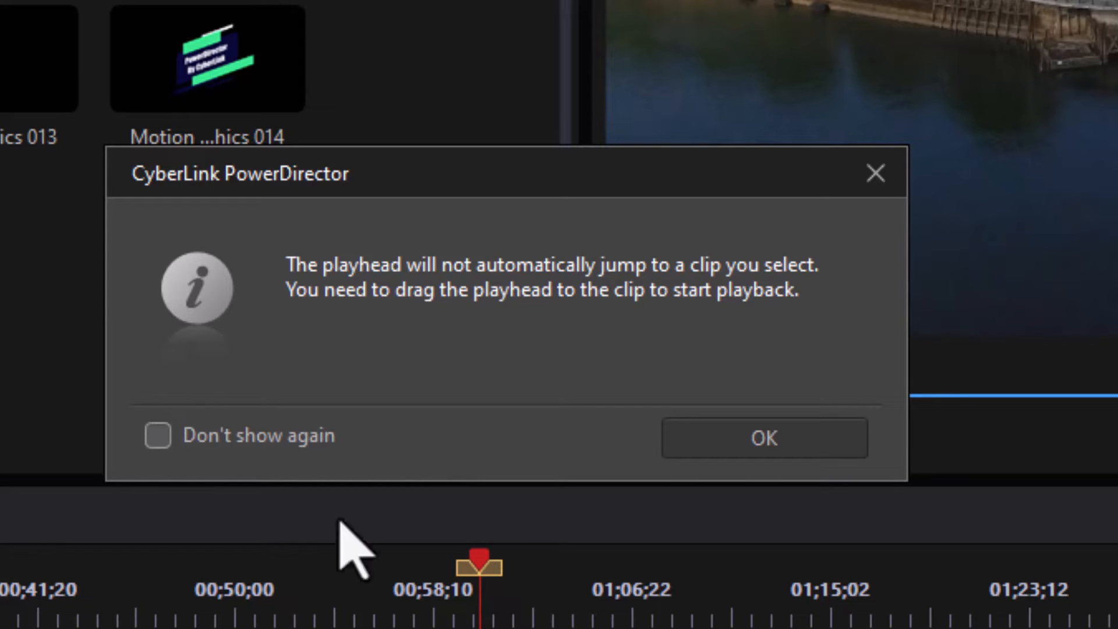
- Confirm OK on the notice that the playhead won't jump to a selected clip
click(157, 436)
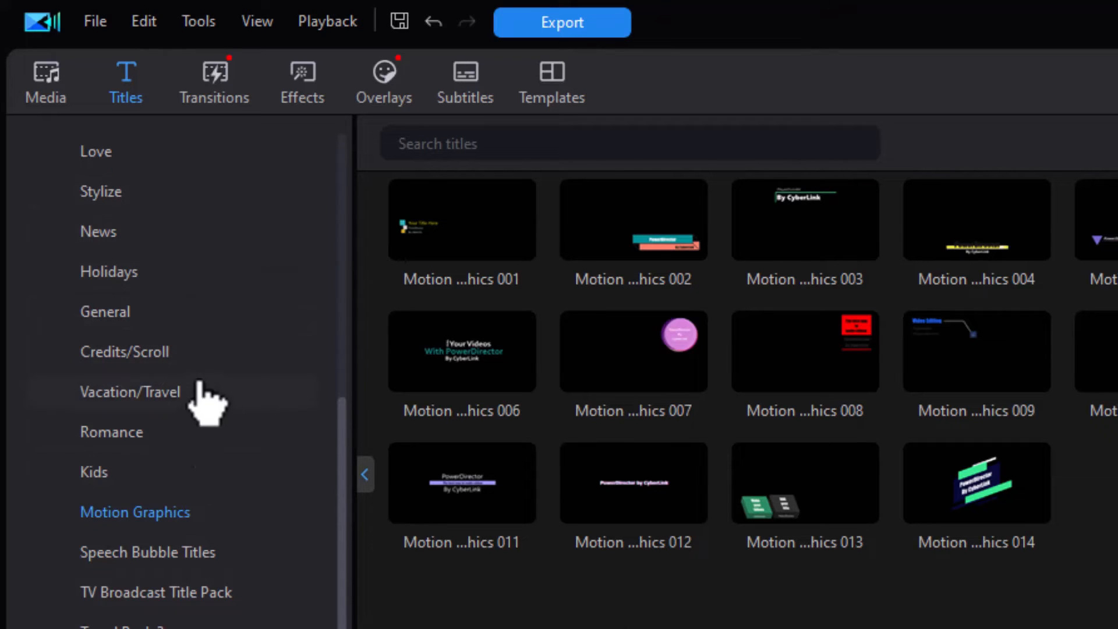
mouse_move(213, 78)
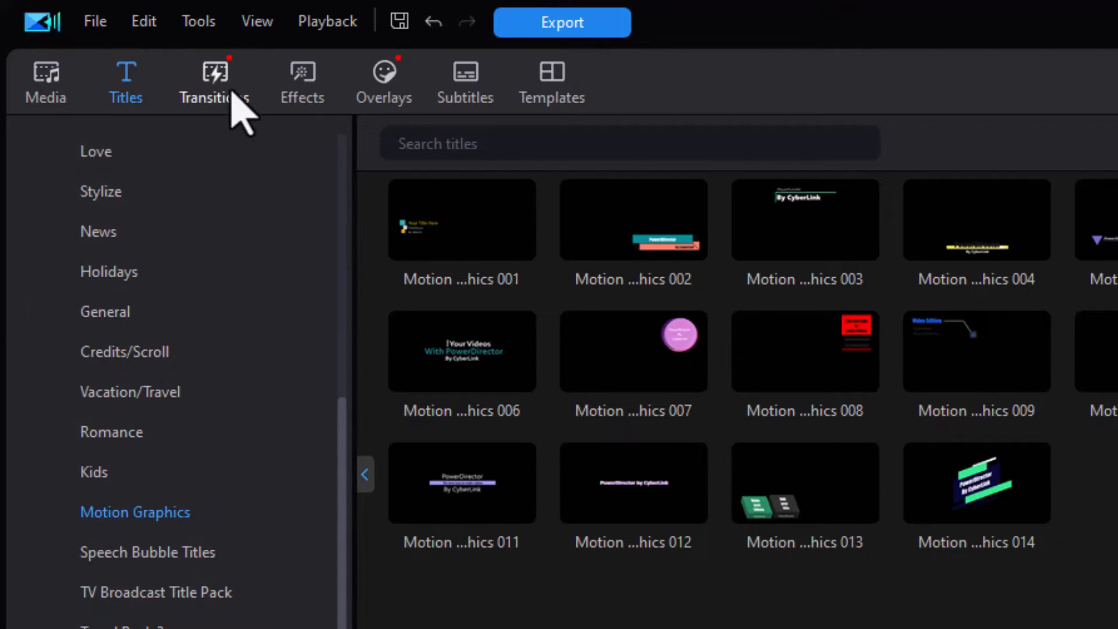
- Look through a transition category, then switch to the Effects library showing Body Effect templates
click(214, 82)
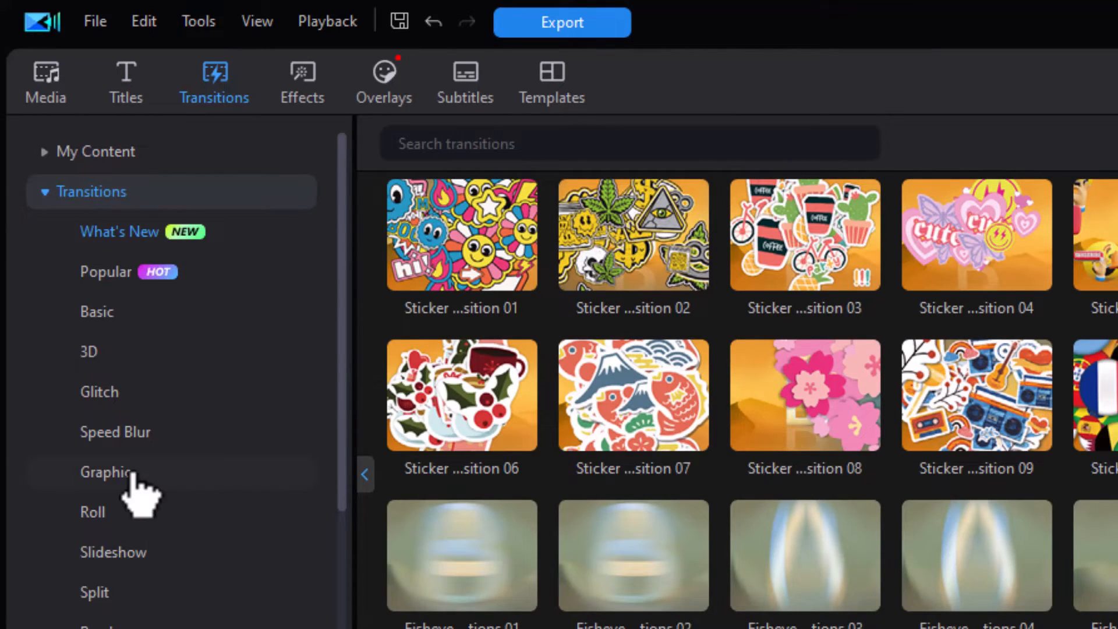
click(106, 472)
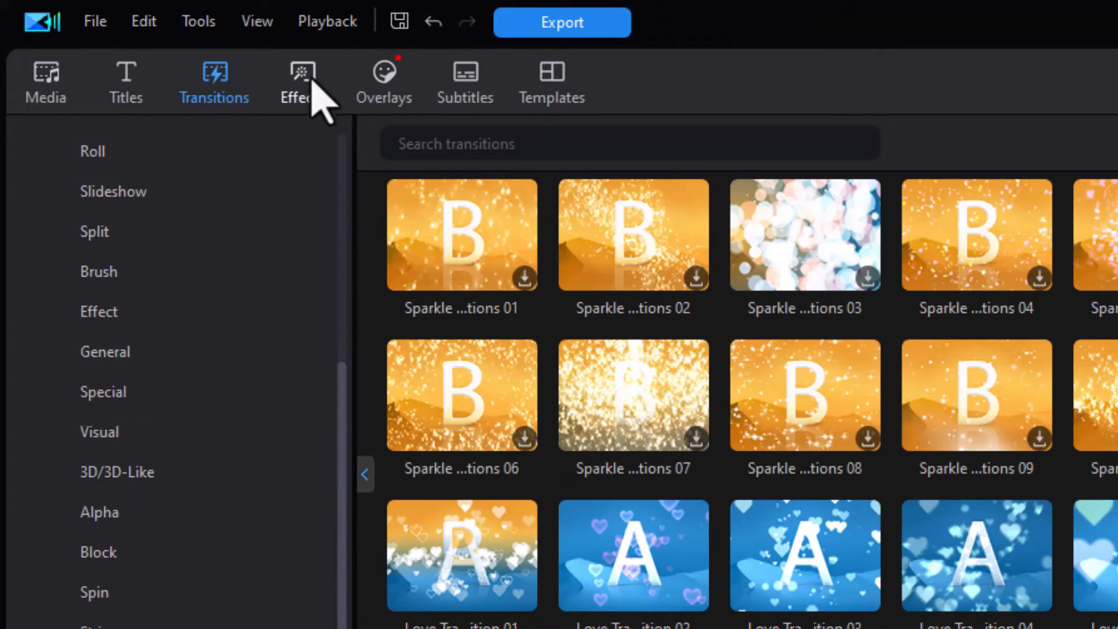
click(303, 80)
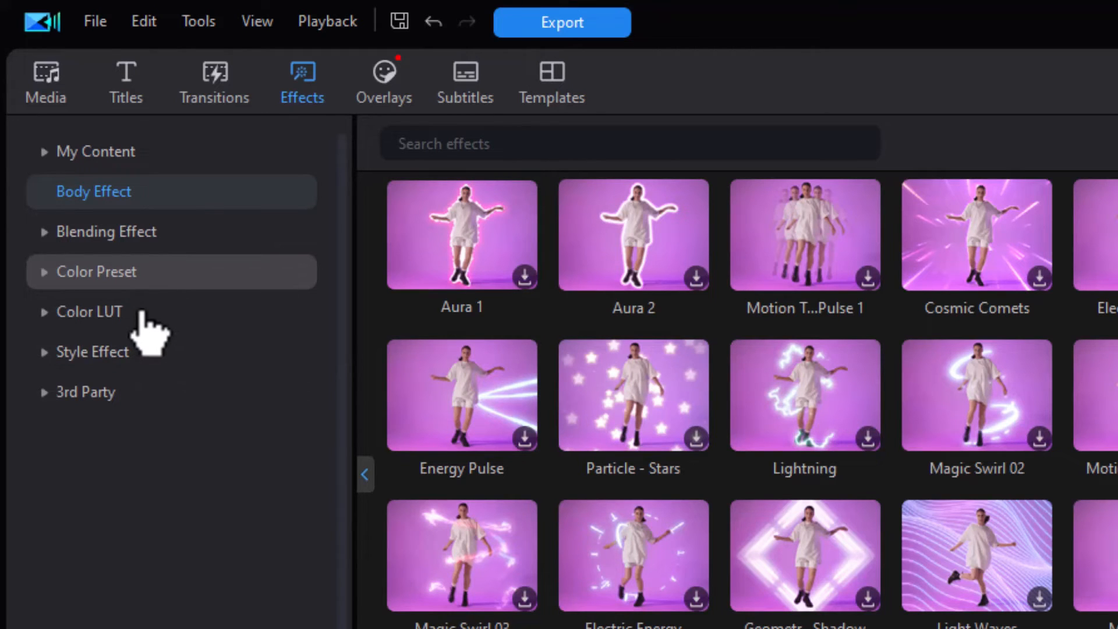
- Peek at the Color LUT categories, select the Magnifier effect clip at 1:23 and dismiss the playhead notice
click(89, 312)
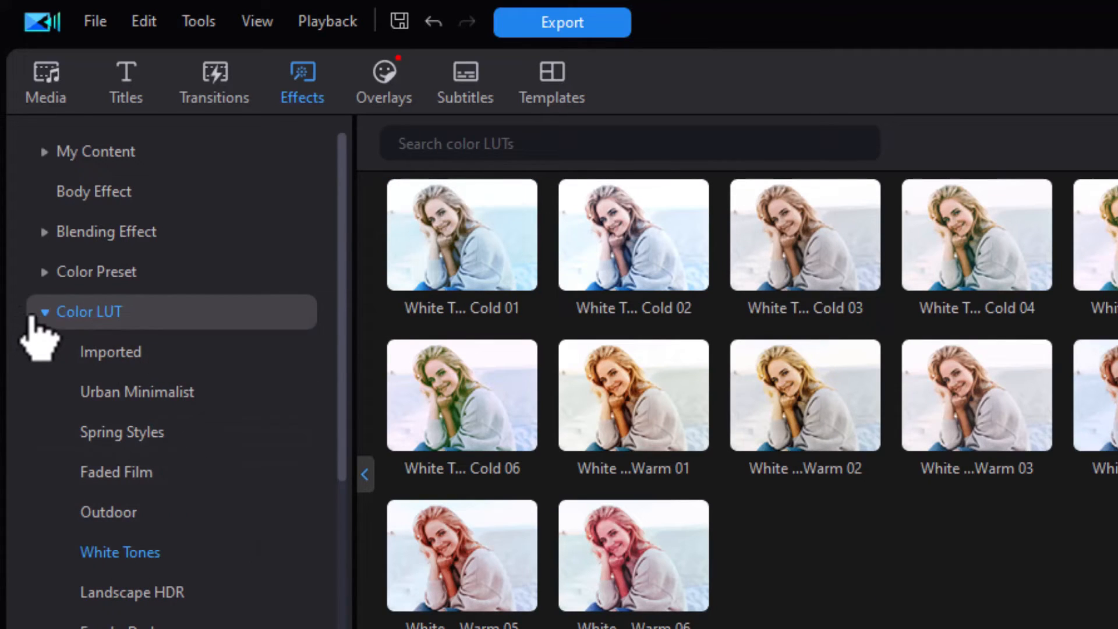
click(91, 352)
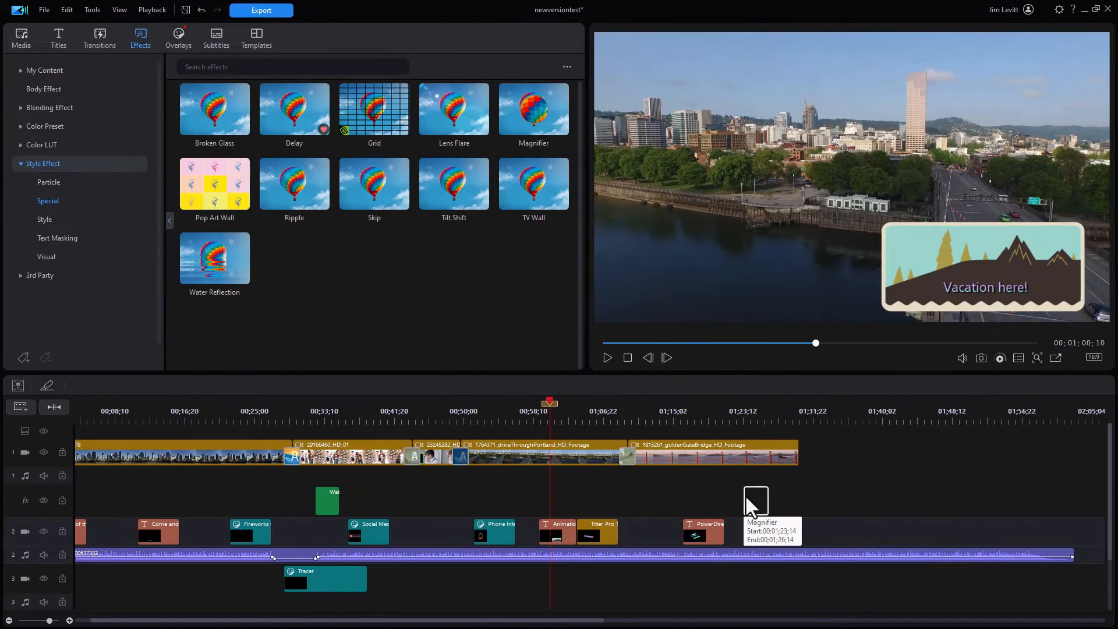
click(754, 500)
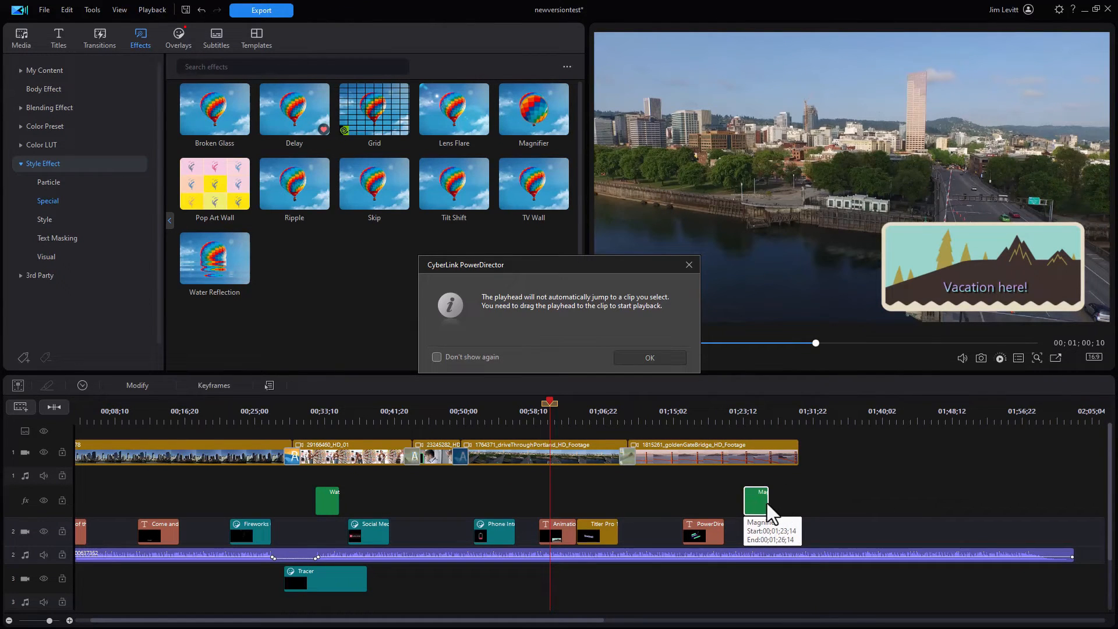
mouse_move(673, 259)
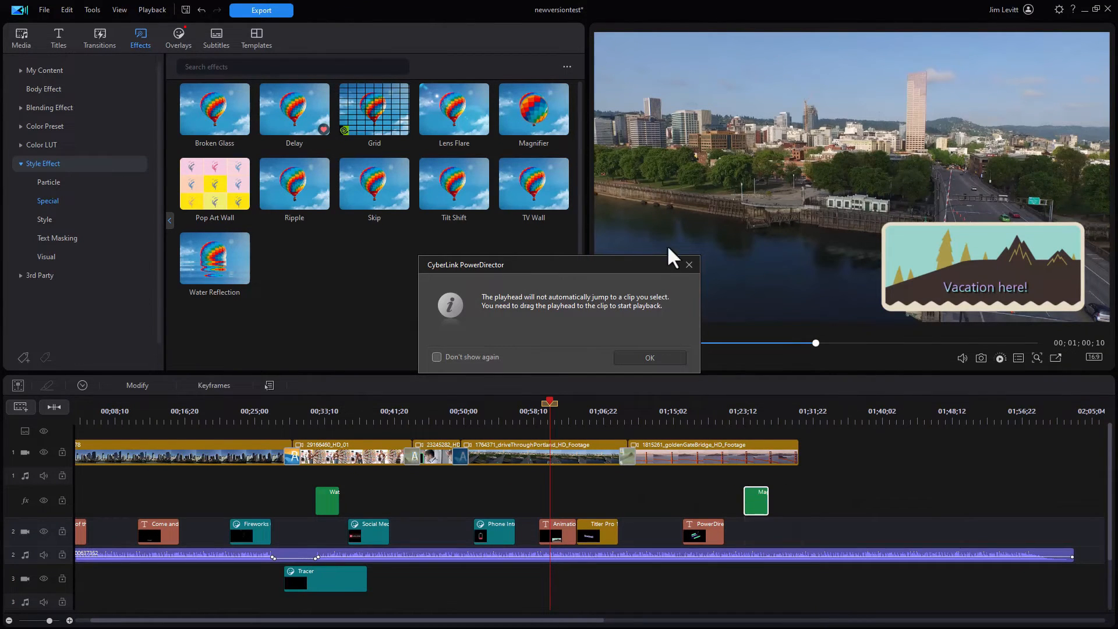
click(648, 358)
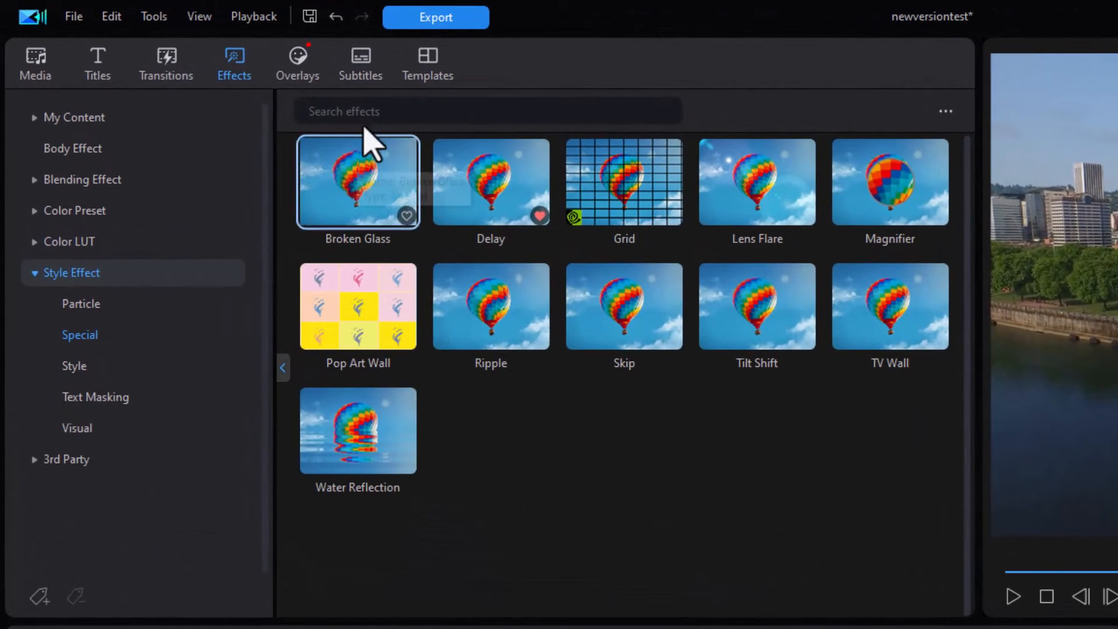
mouse_move(297, 78)
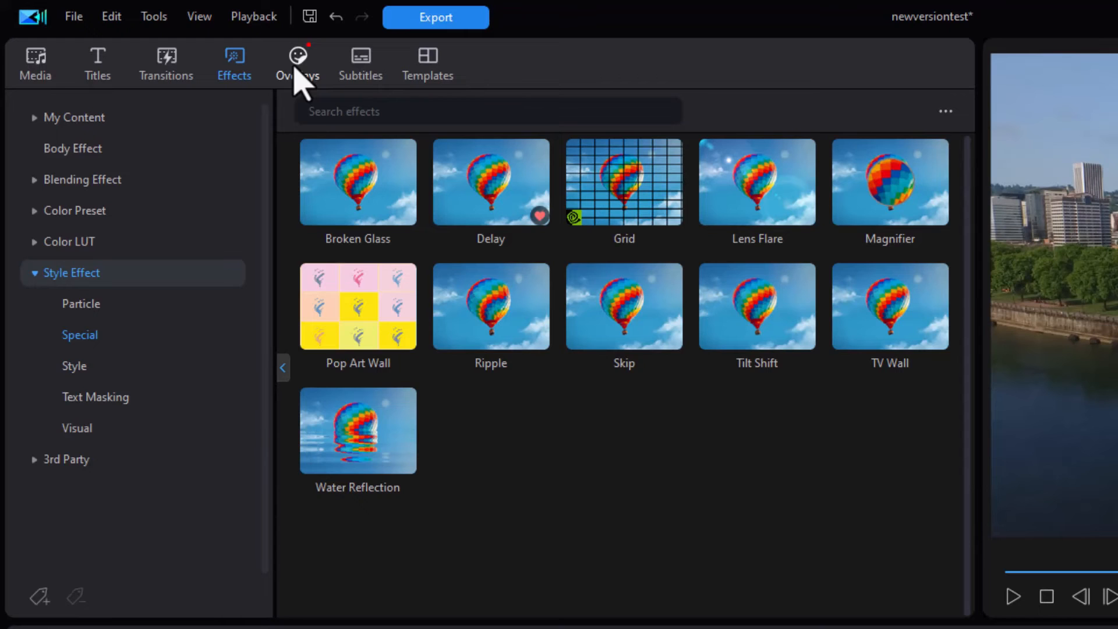
- From Stickers > Sketch Animation, place Sketch Animation 13 on track 2 near 1:11 over the Golden Gate footage
click(297, 63)
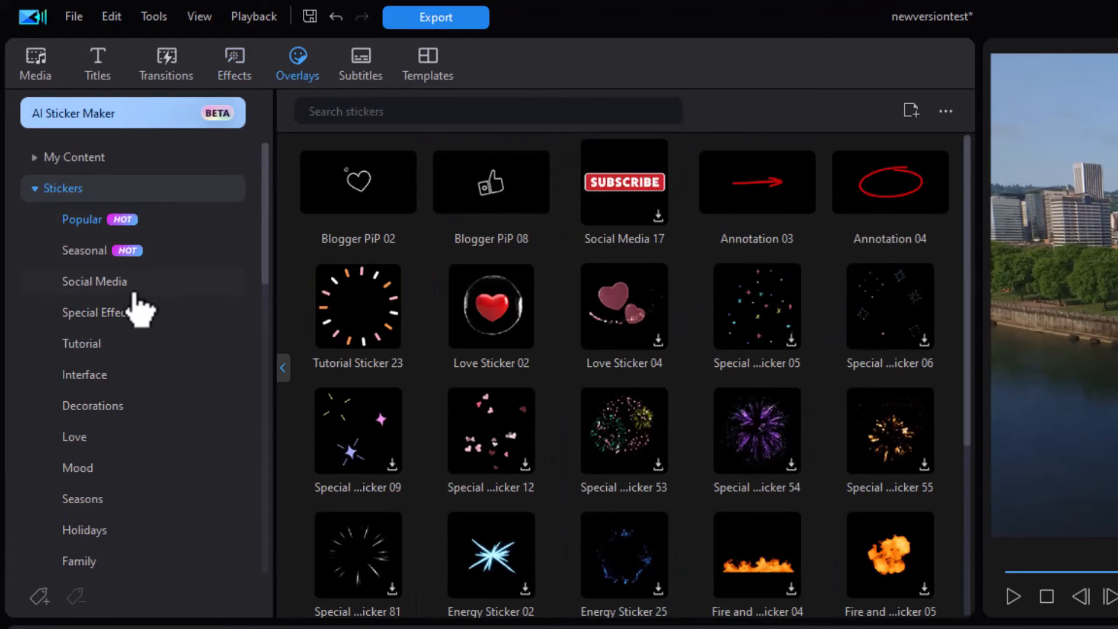
mouse_move(142, 399)
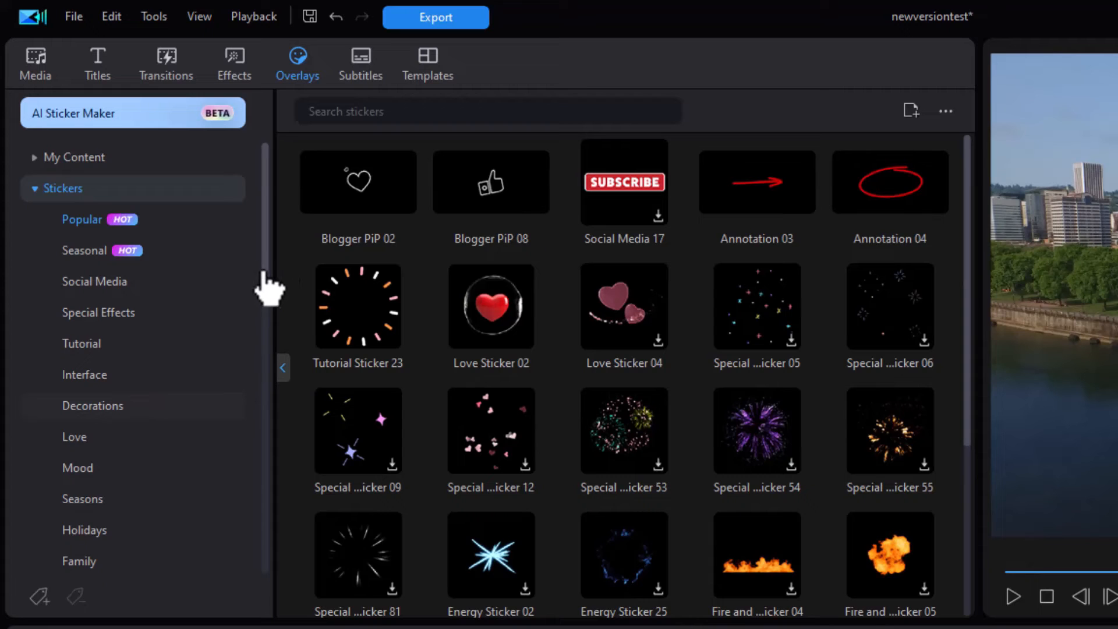
mouse_move(269, 440)
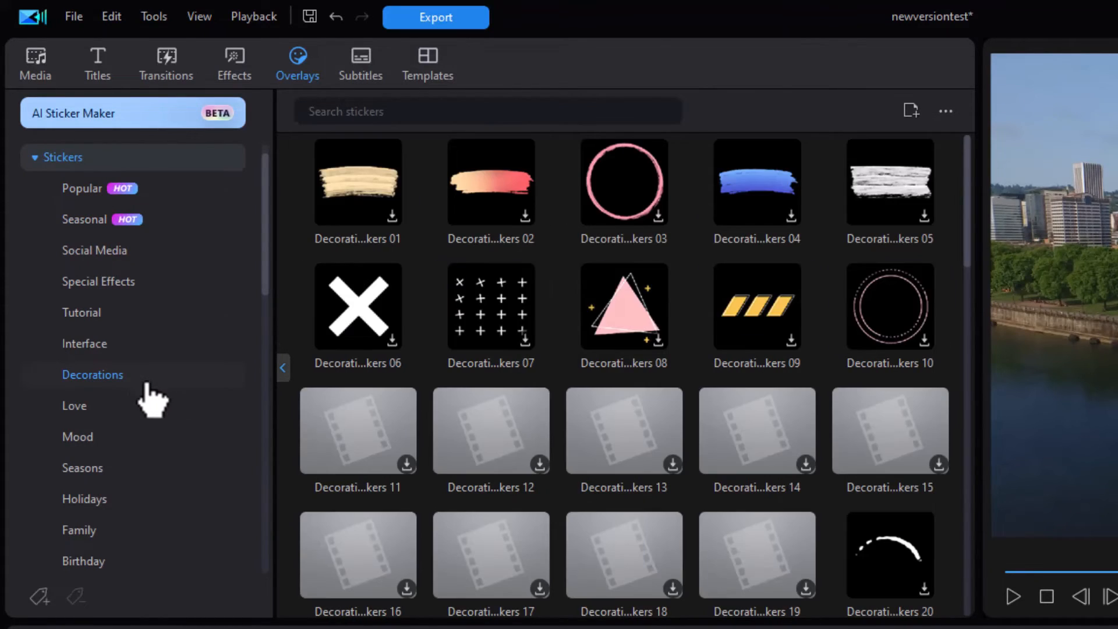
scroll(down, 3)
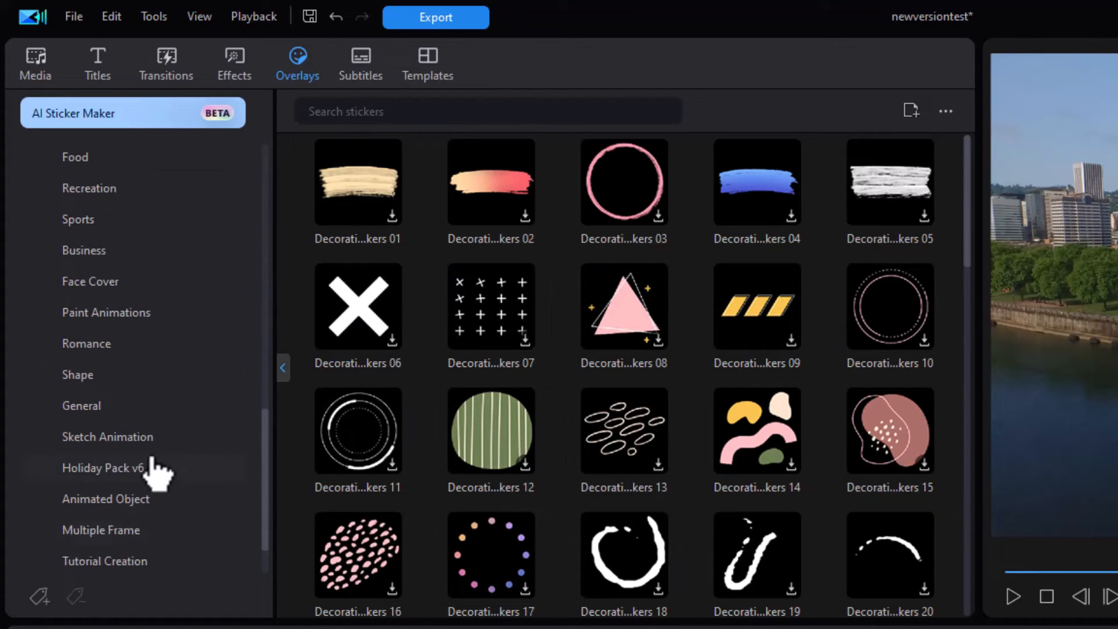
click(107, 437)
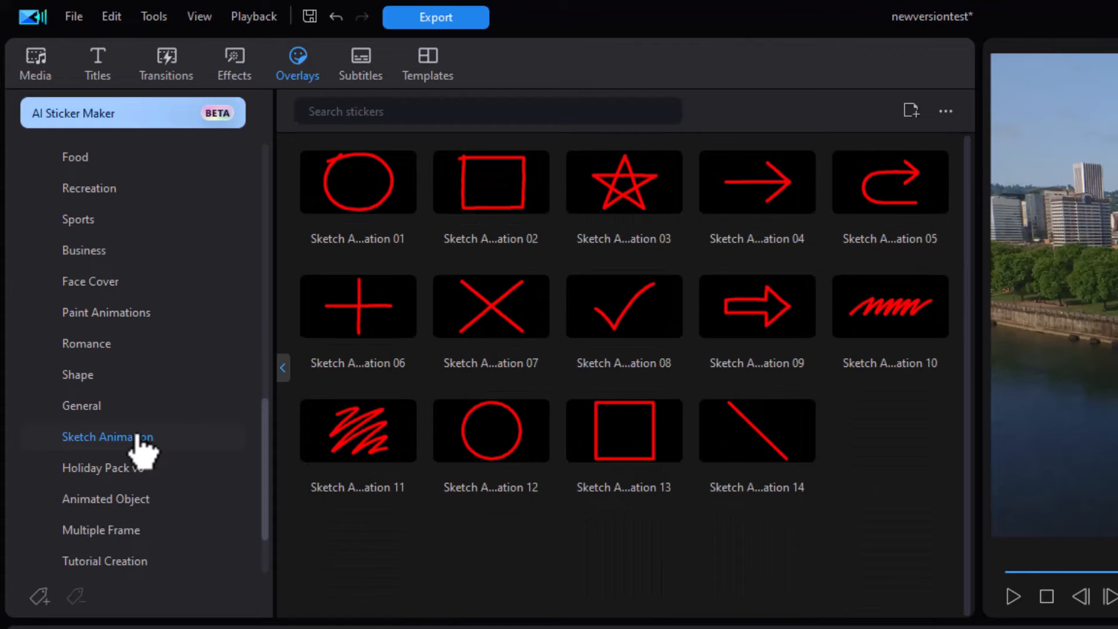
mouse_move(624, 430)
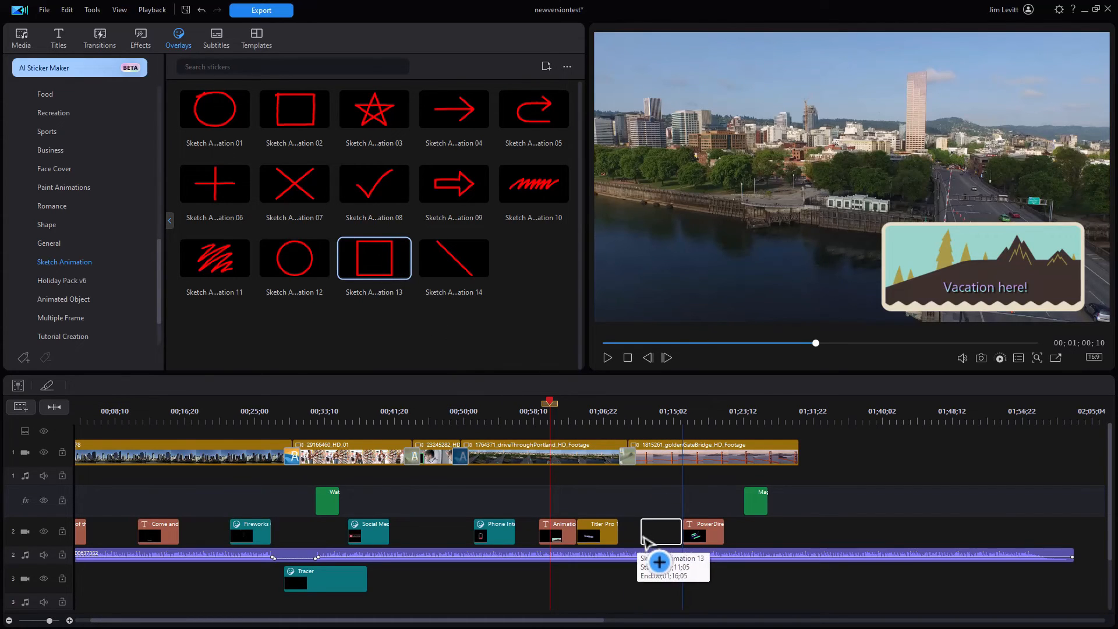
click(659, 531)
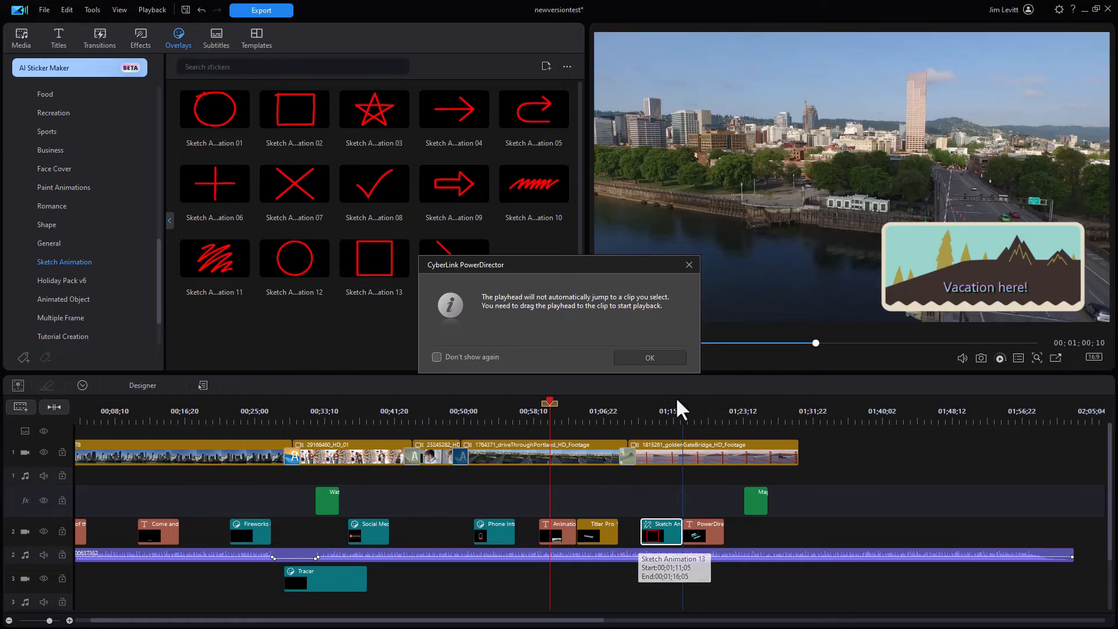
click(649, 358)
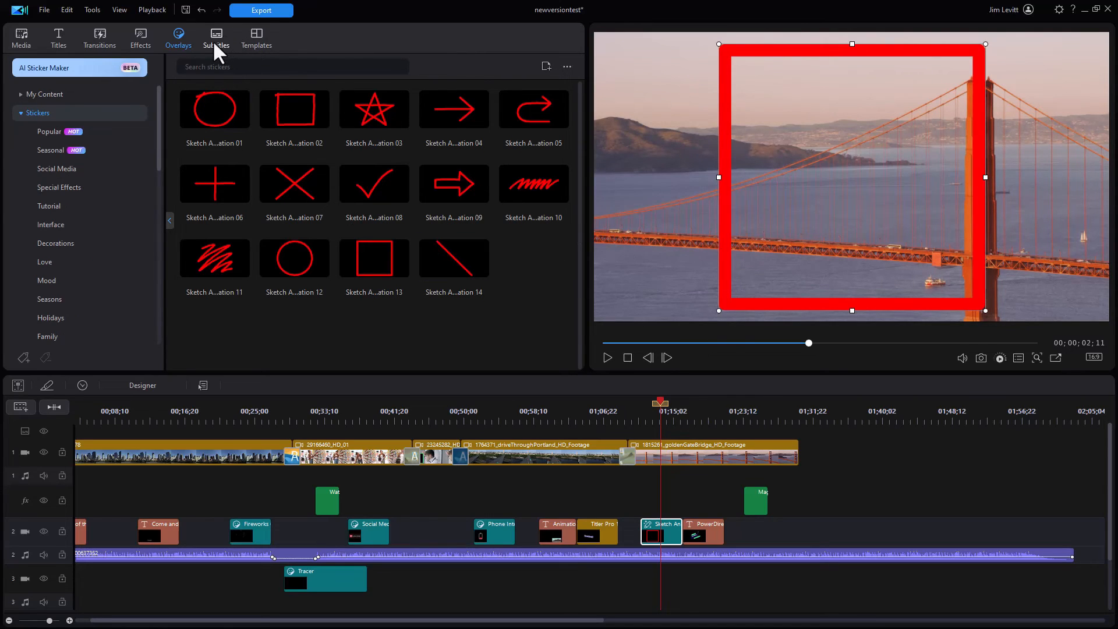
- Show the Subtitles room with speech-to-text, manual creation and import-from-file options
click(217, 40)
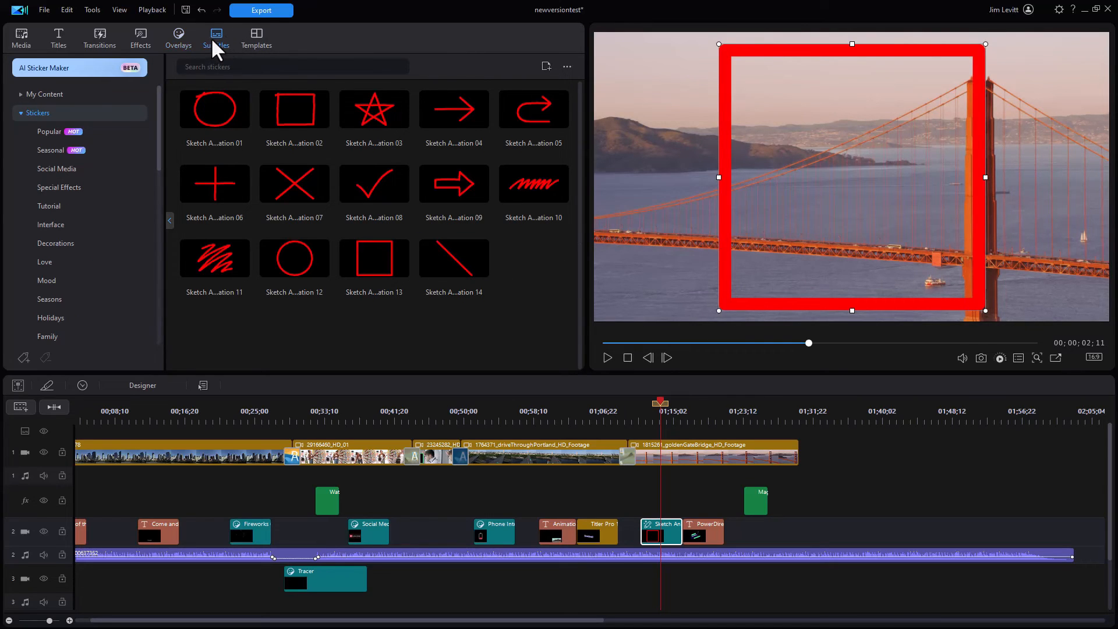
click(218, 38)
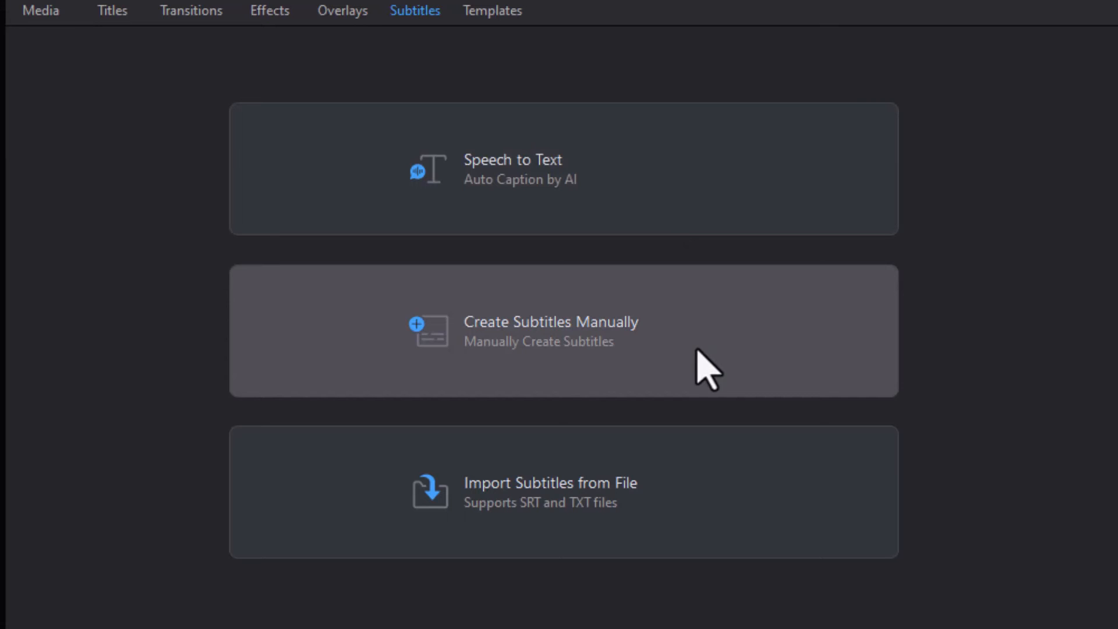
mouse_move(628, 252)
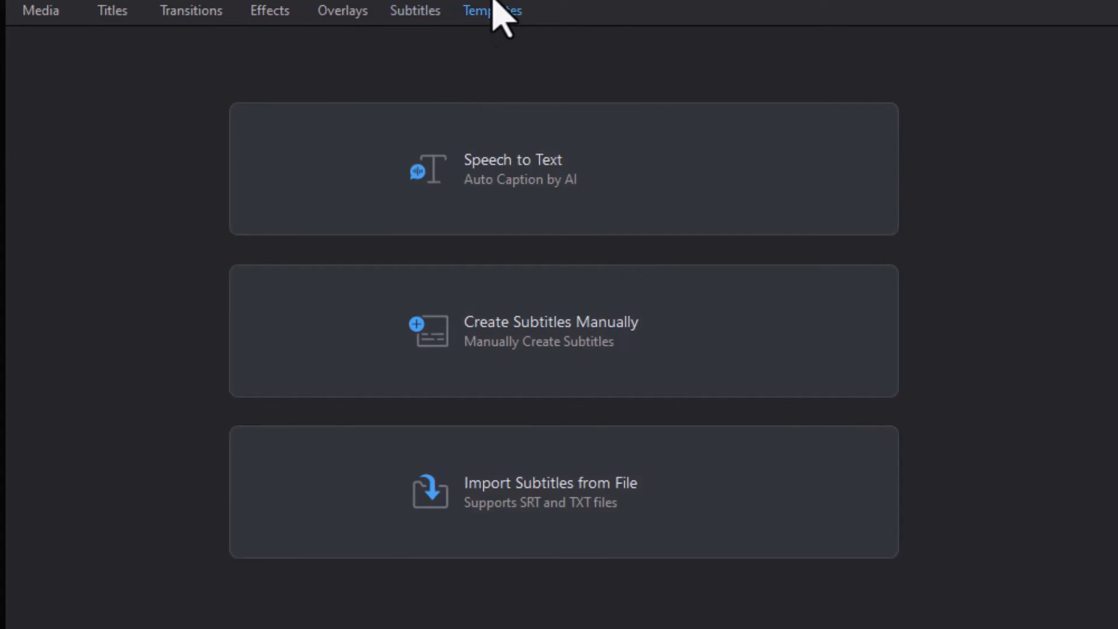
- In Templates, expand Intro, select Design and scroll through its intro template thumbnails
click(491, 11)
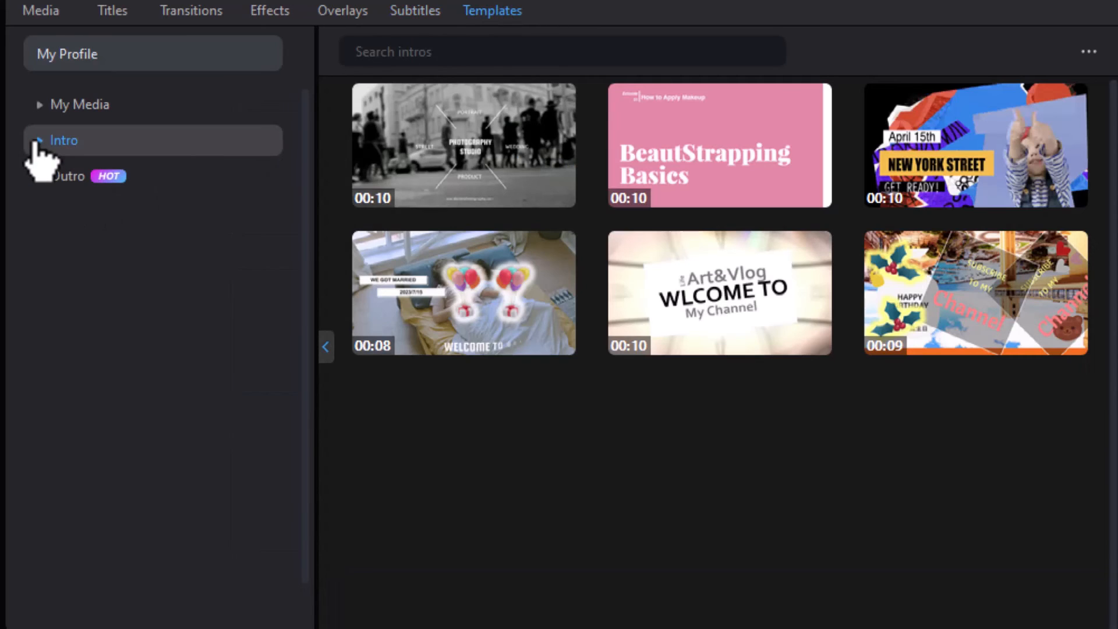
click(63, 140)
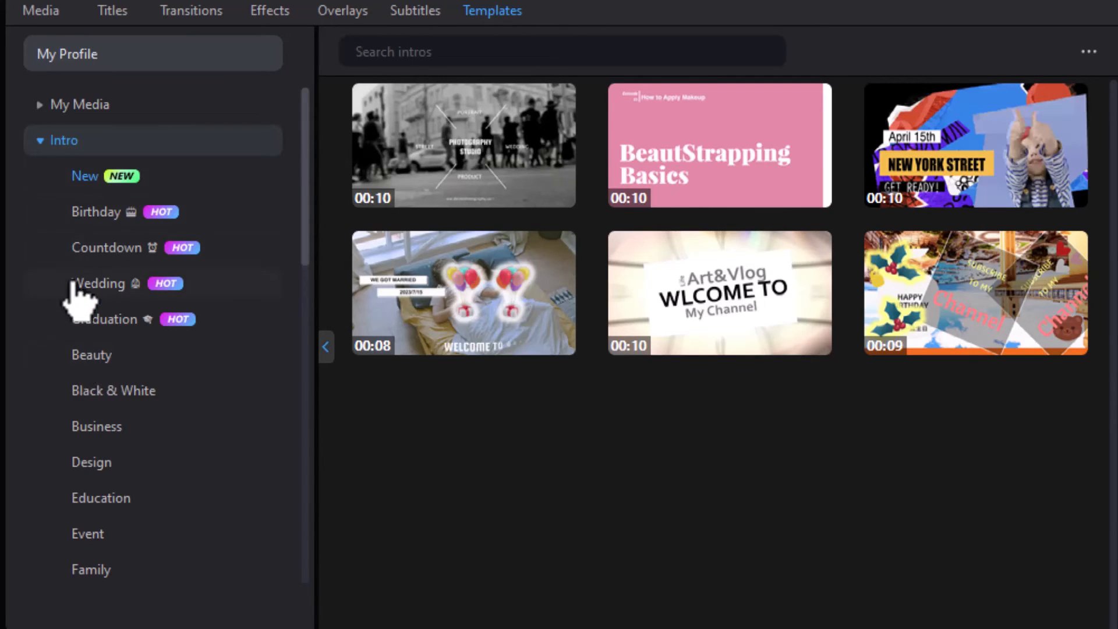
click(91, 462)
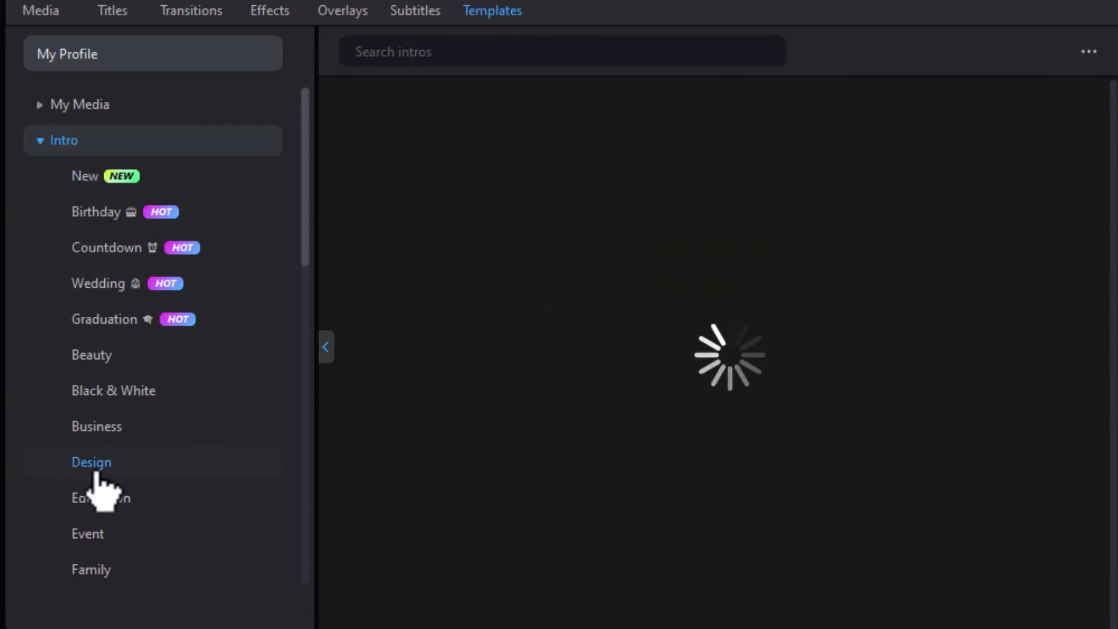
click(91, 463)
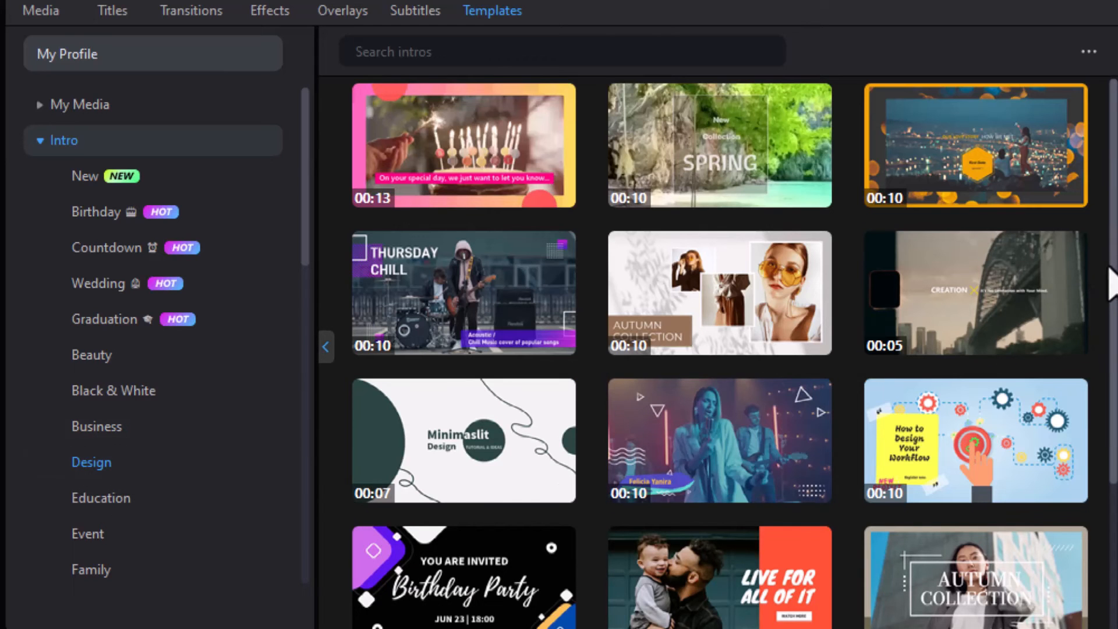
scroll(down, 3)
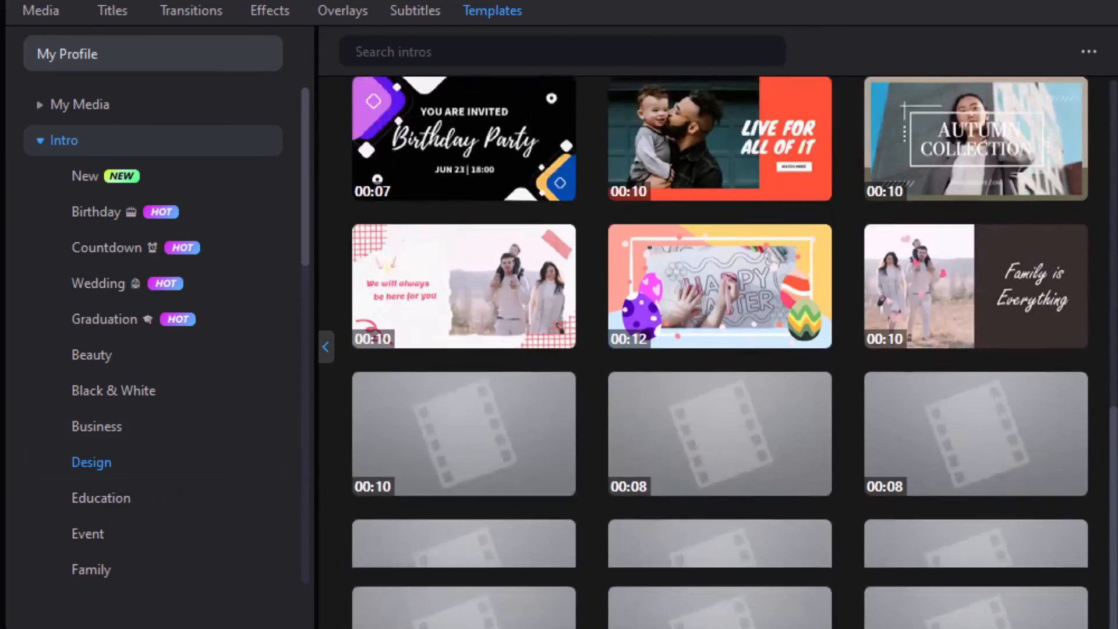
scroll(down, 3)
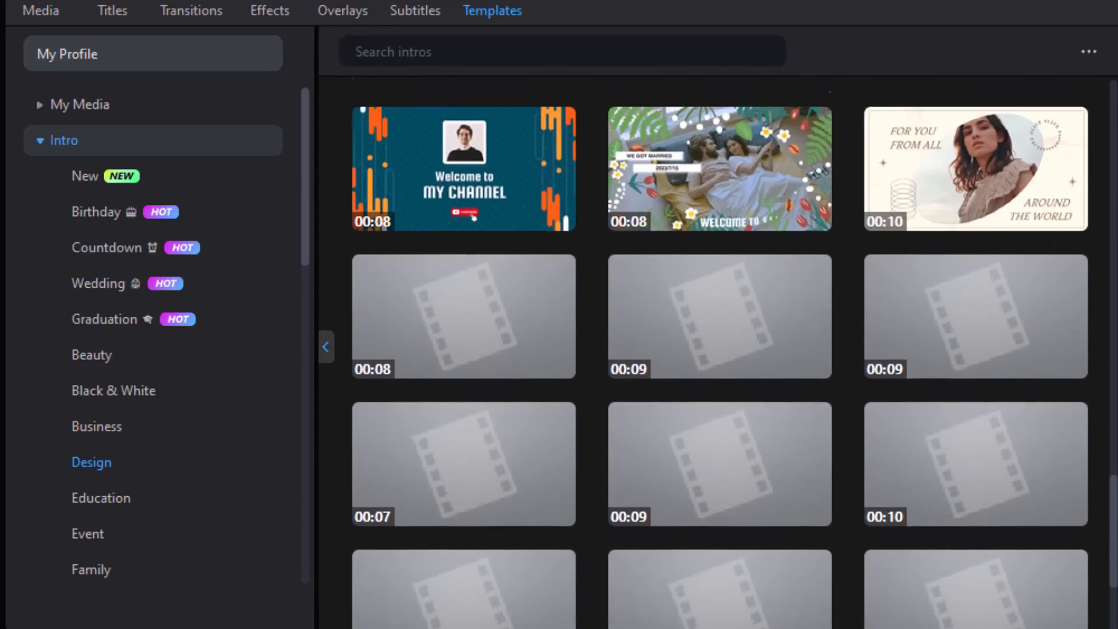
scroll(down, 3)
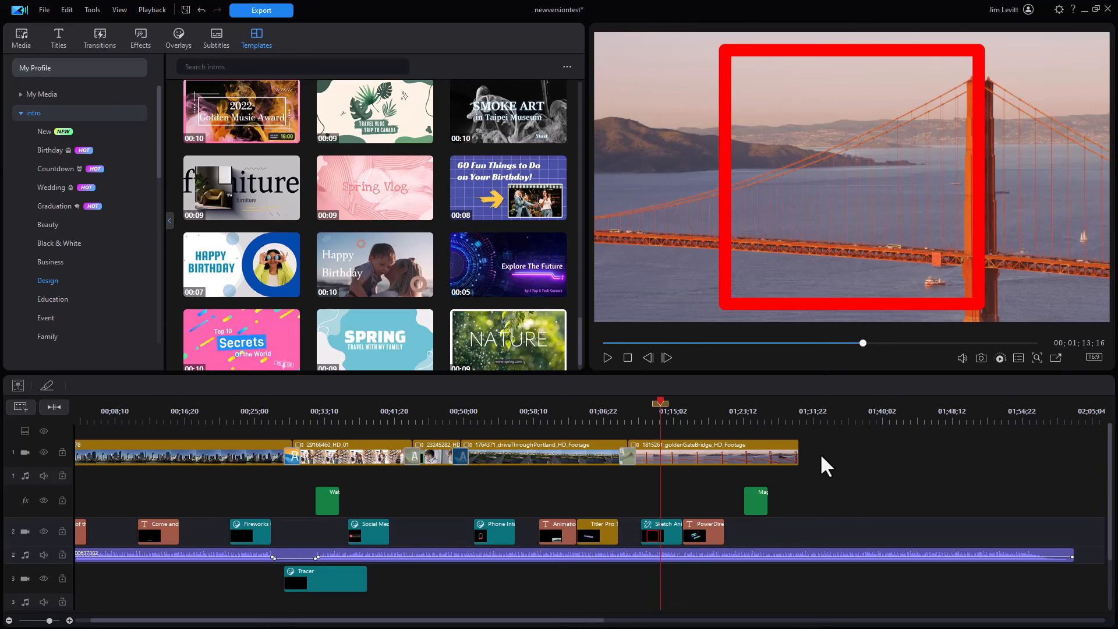
mouse_move(805, 460)
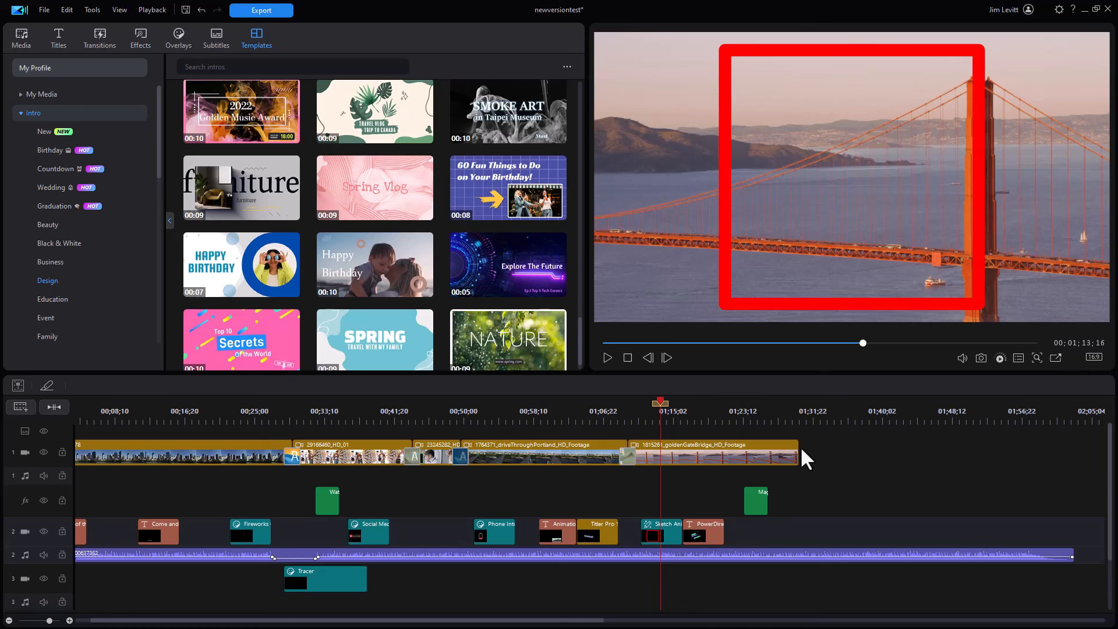
mouse_move(863, 472)
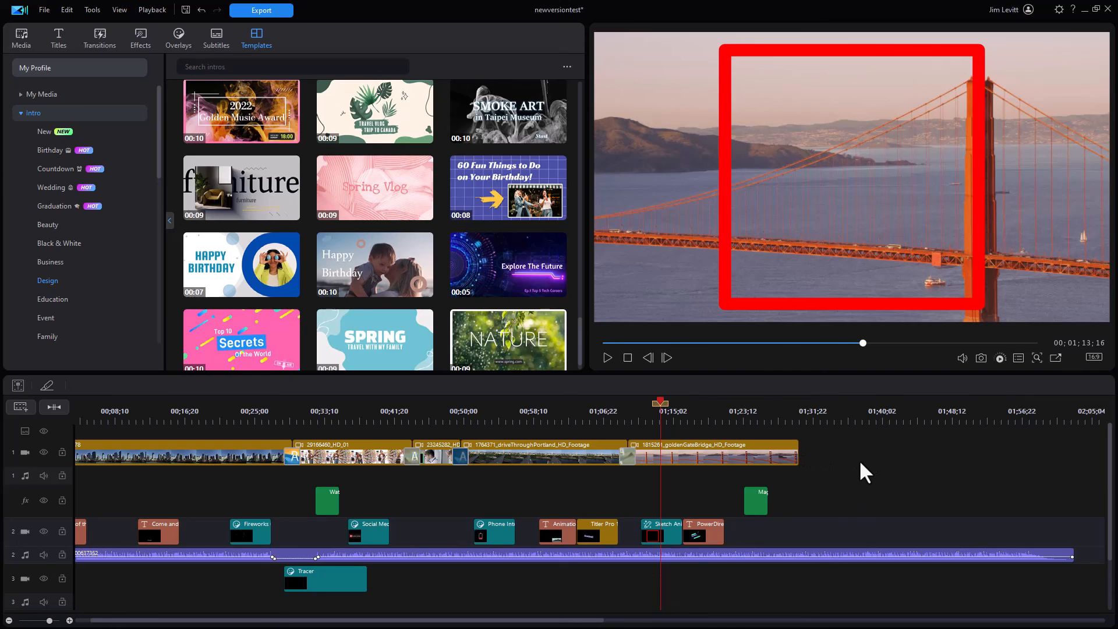
mouse_move(891, 505)
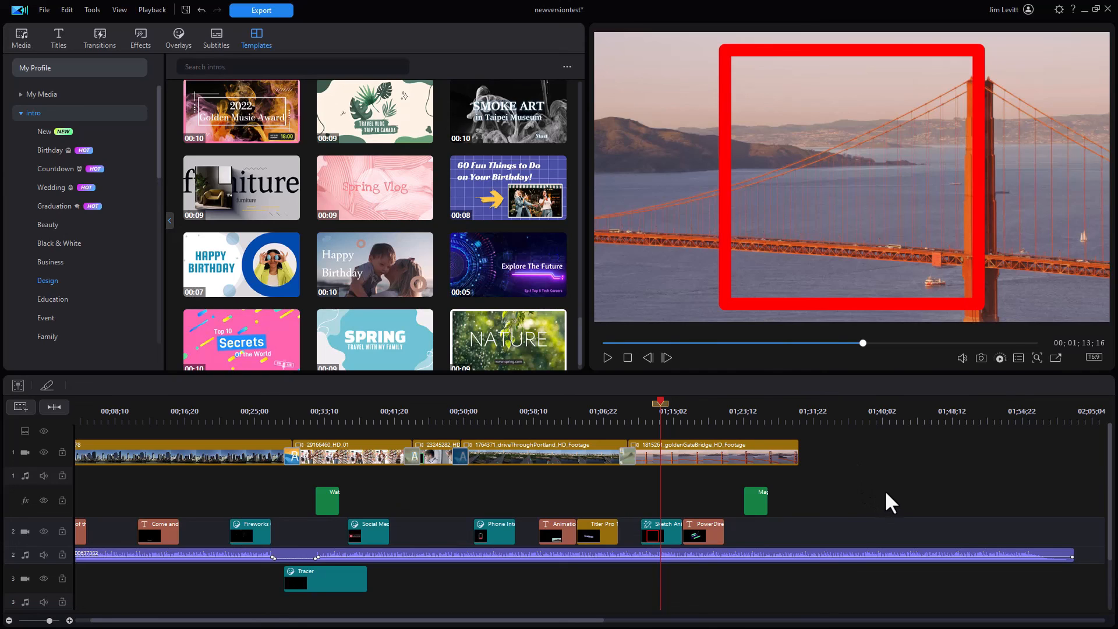
mouse_move(881, 496)
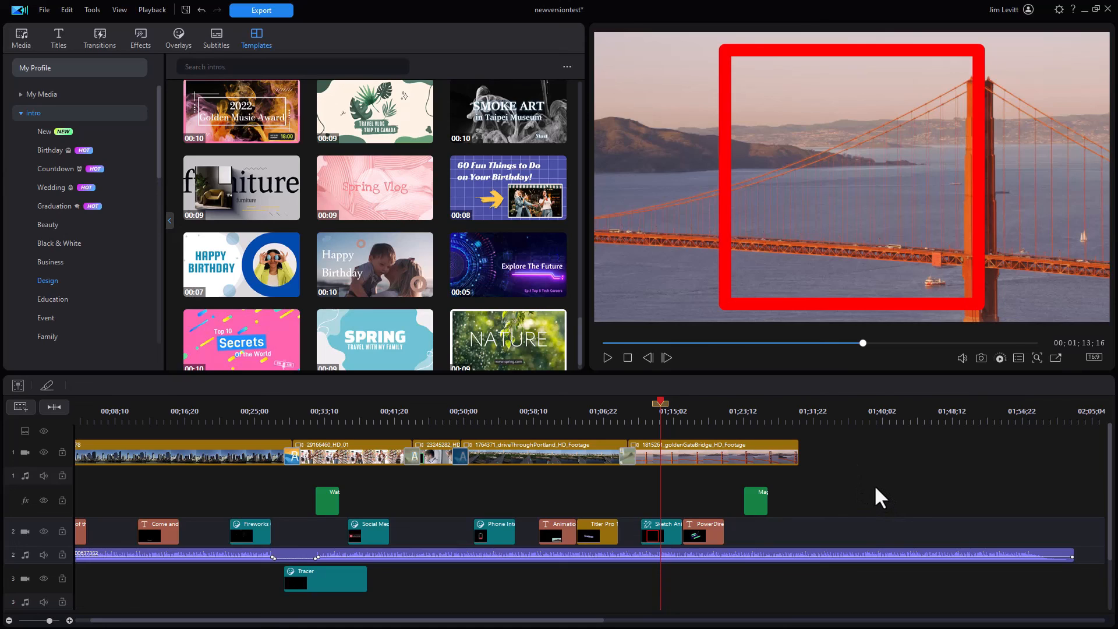
mouse_move(870, 462)
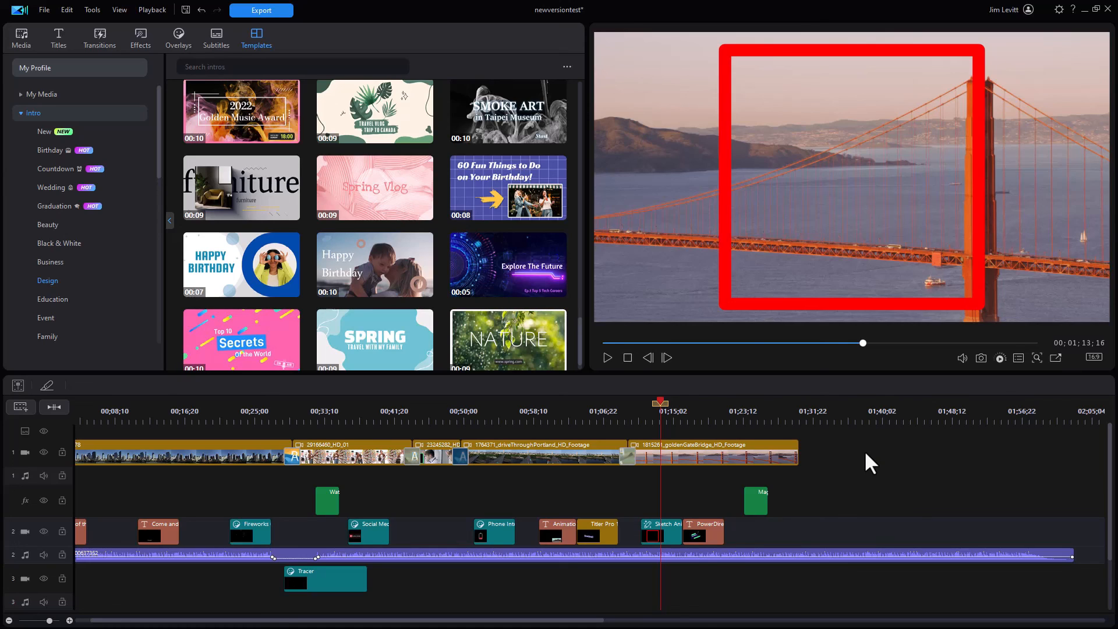